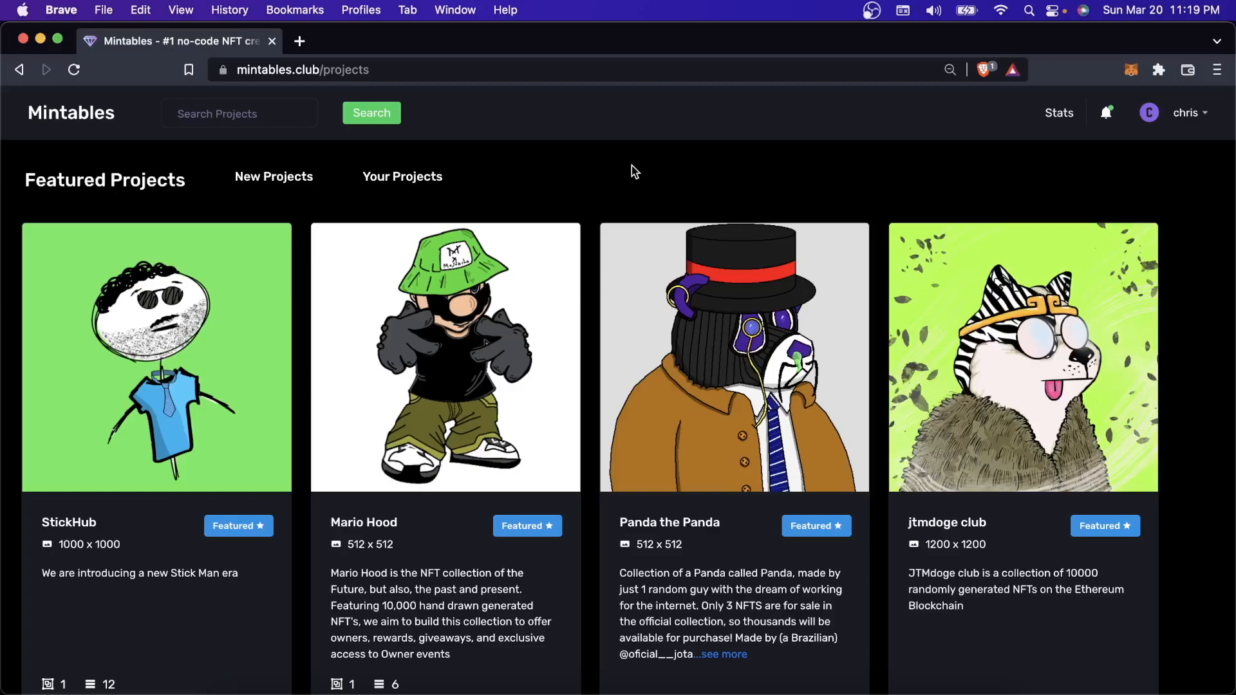
pyautogui.moveTo(438, 193)
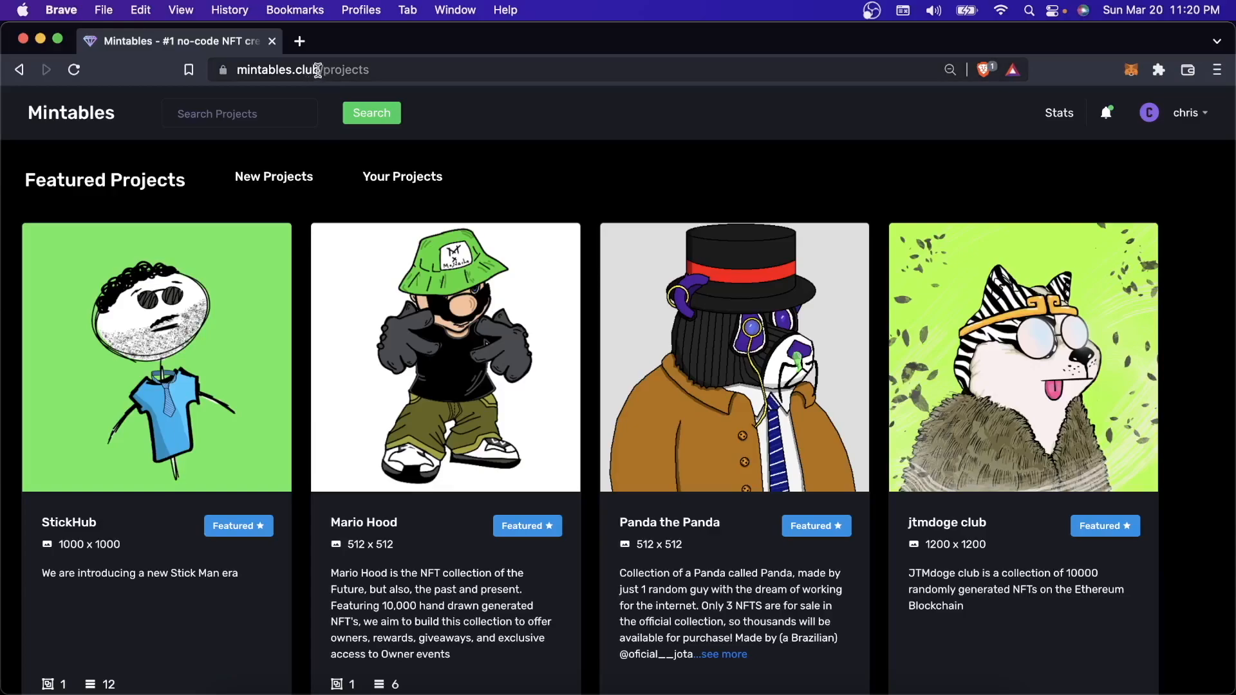
pyautogui.moveTo(606, 362)
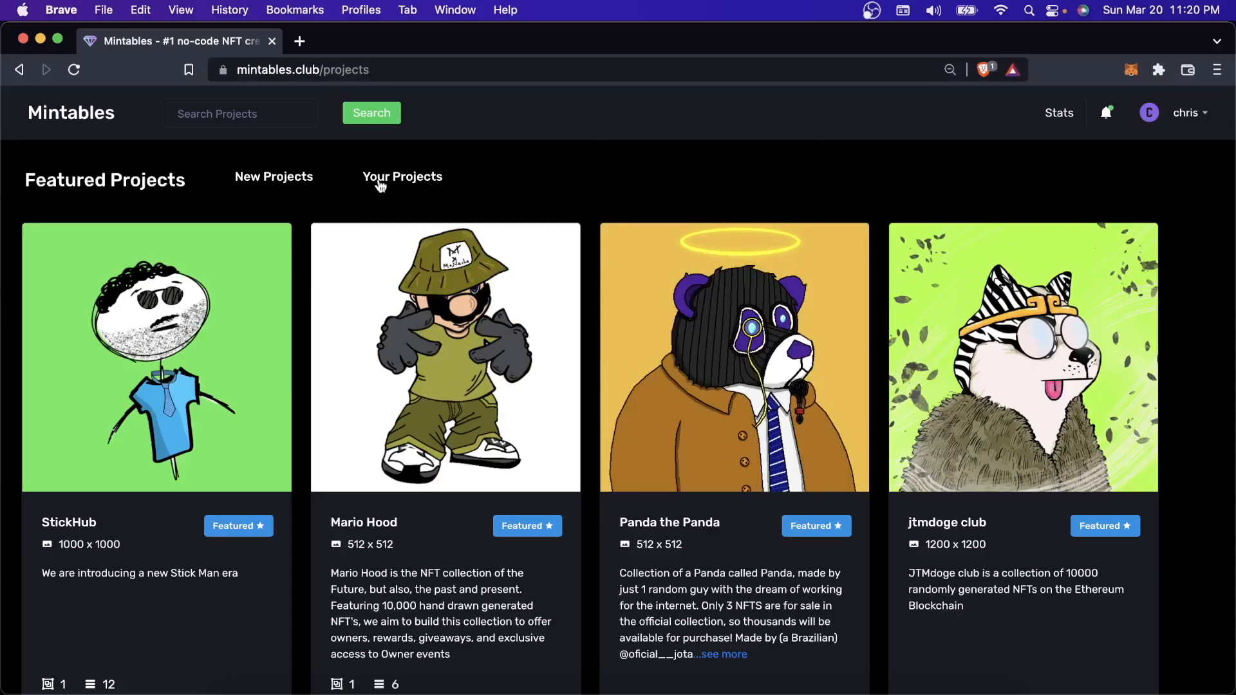
# - Start a new project and create a 'dino' group with a 'background' layer
pyautogui.click(401, 176)
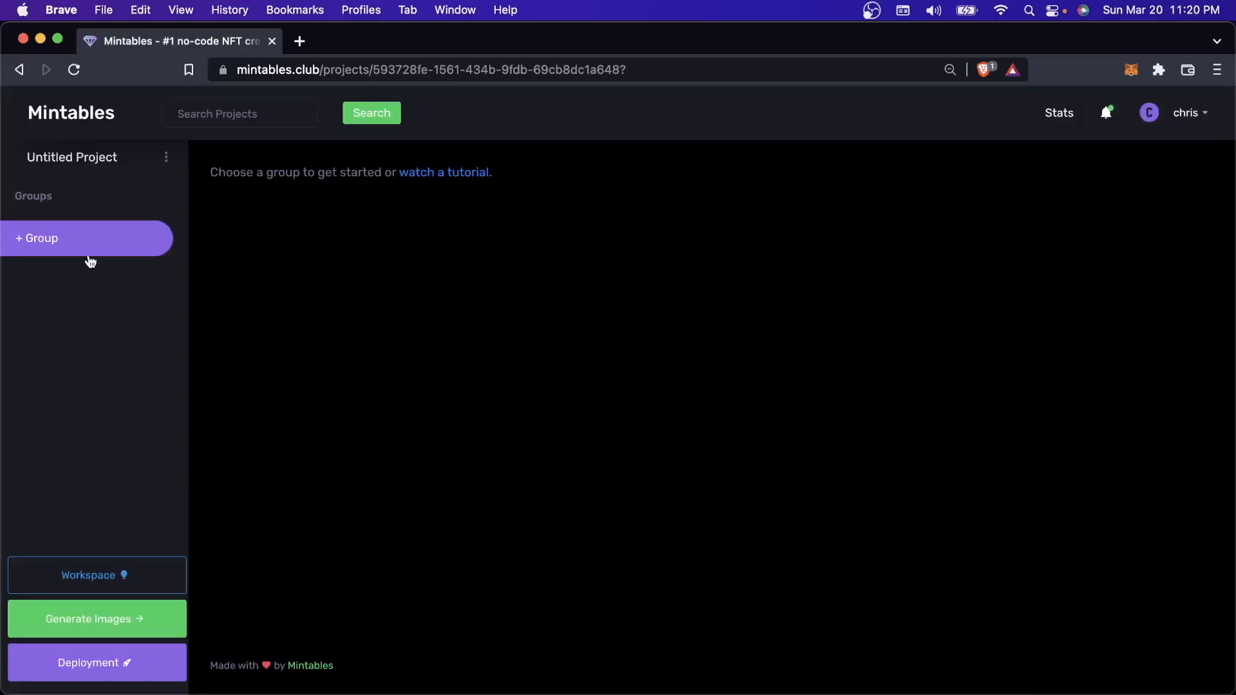
pyautogui.moveTo(82, 238)
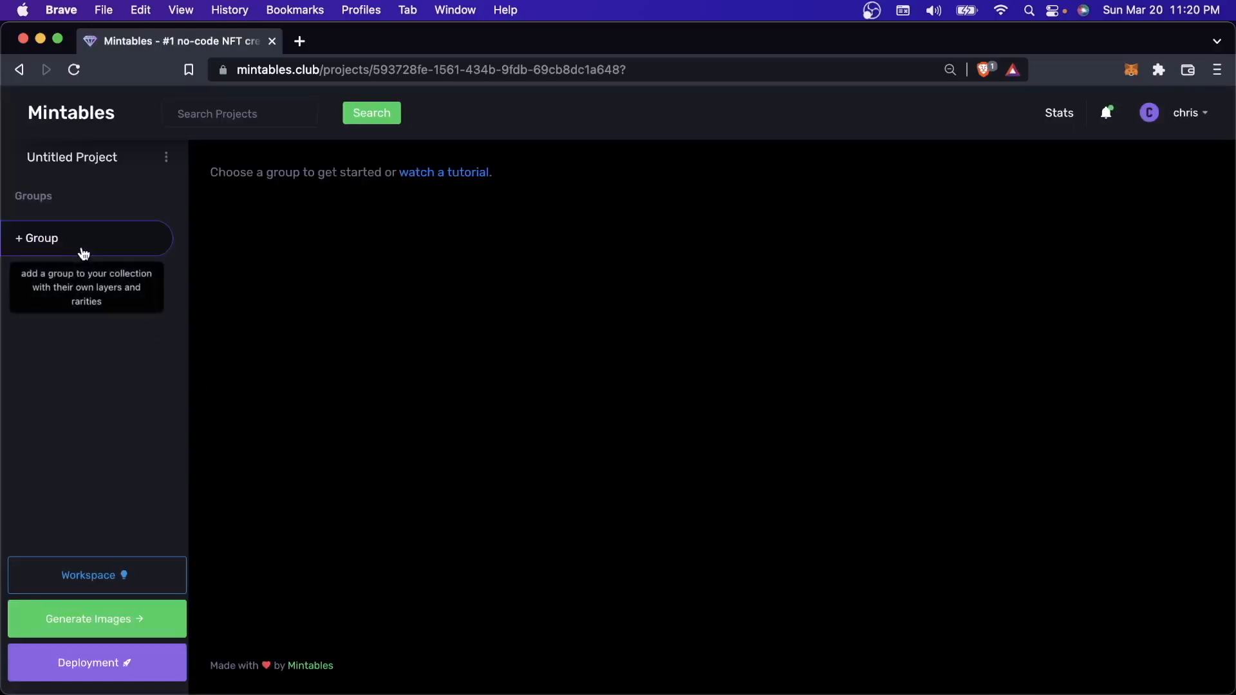
pyautogui.click(85, 238)
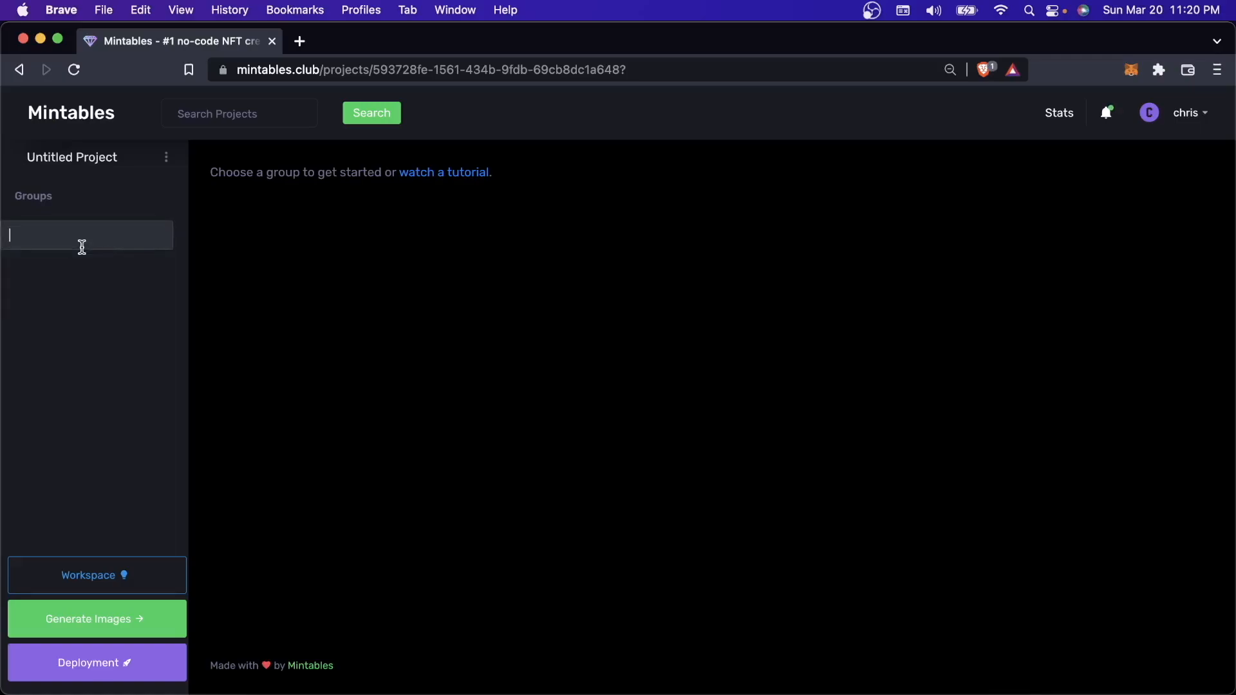
pyautogui.write('dino')
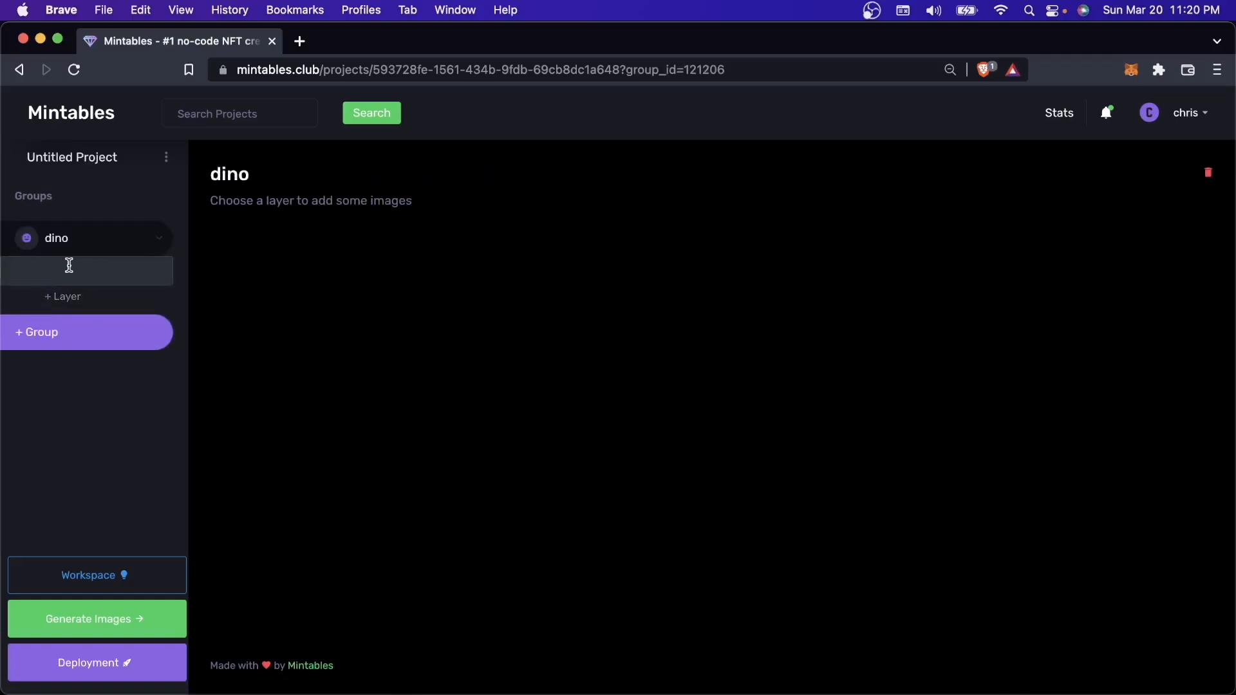
pyautogui.write('backgound')
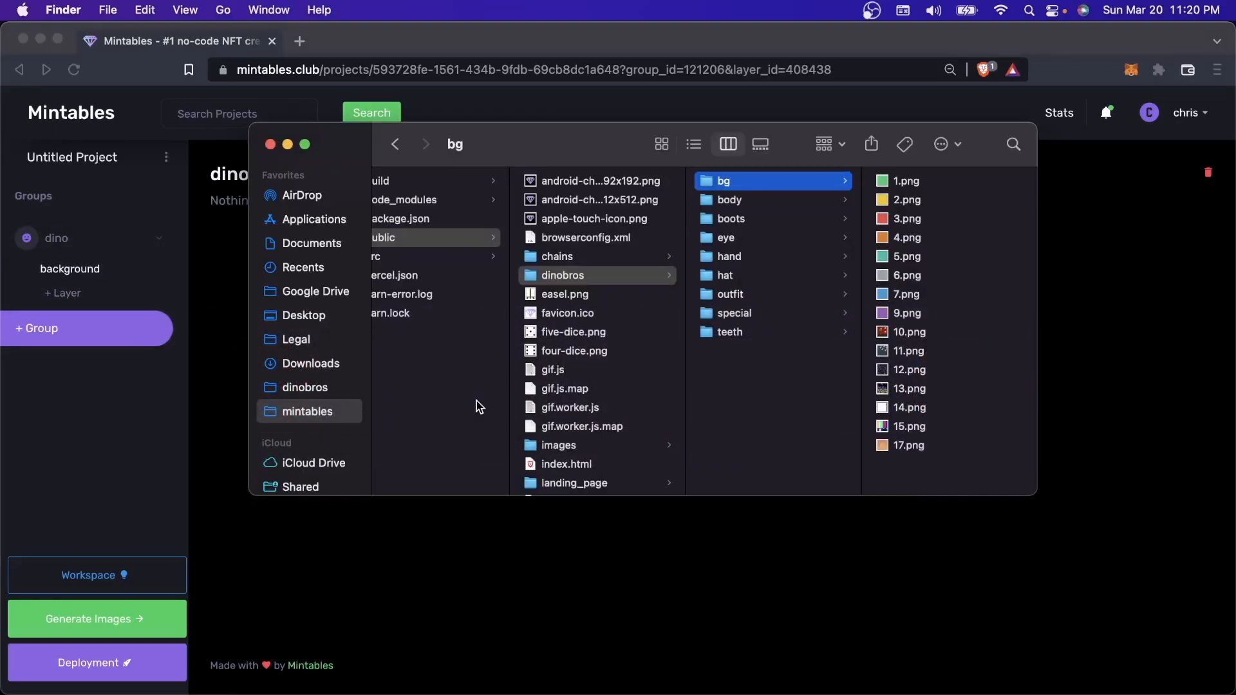
# - Upload the dinobros trait PNGs into matching body, boots, eyes, hands, hats and outfits layers
pyautogui.click(905, 180)
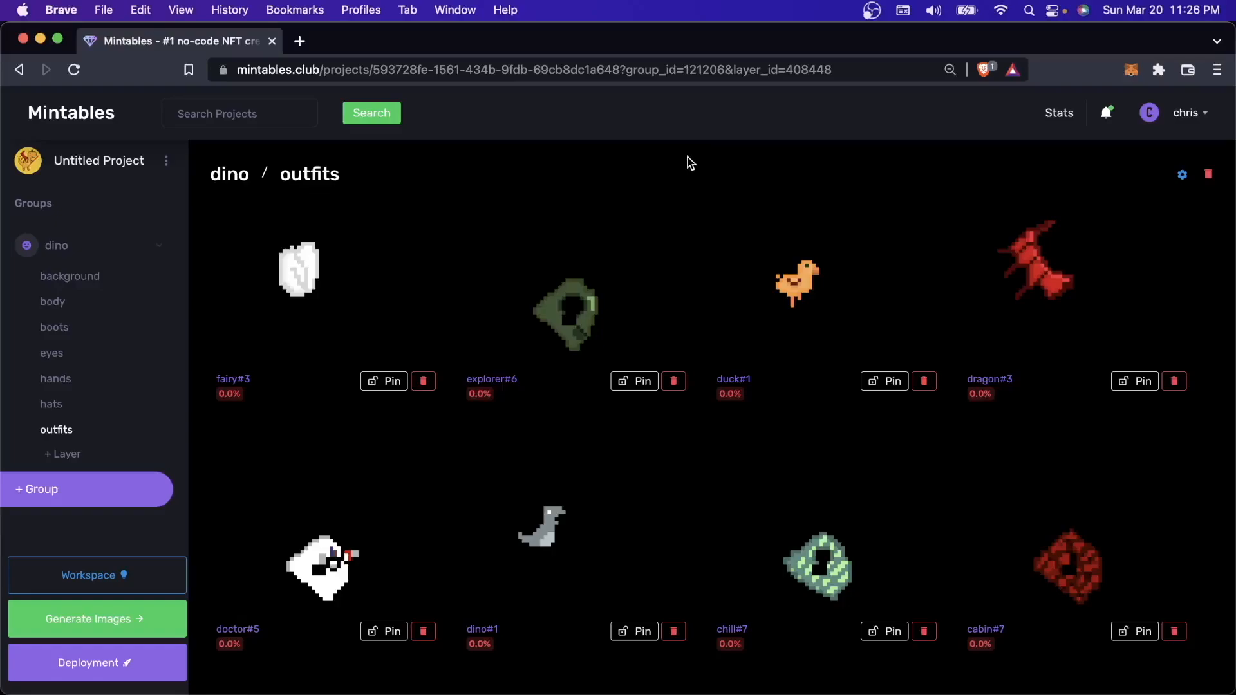
# - Review the hats and hands layers, then browse the Workspace preview of randomly combined dinos
pyautogui.click(51, 403)
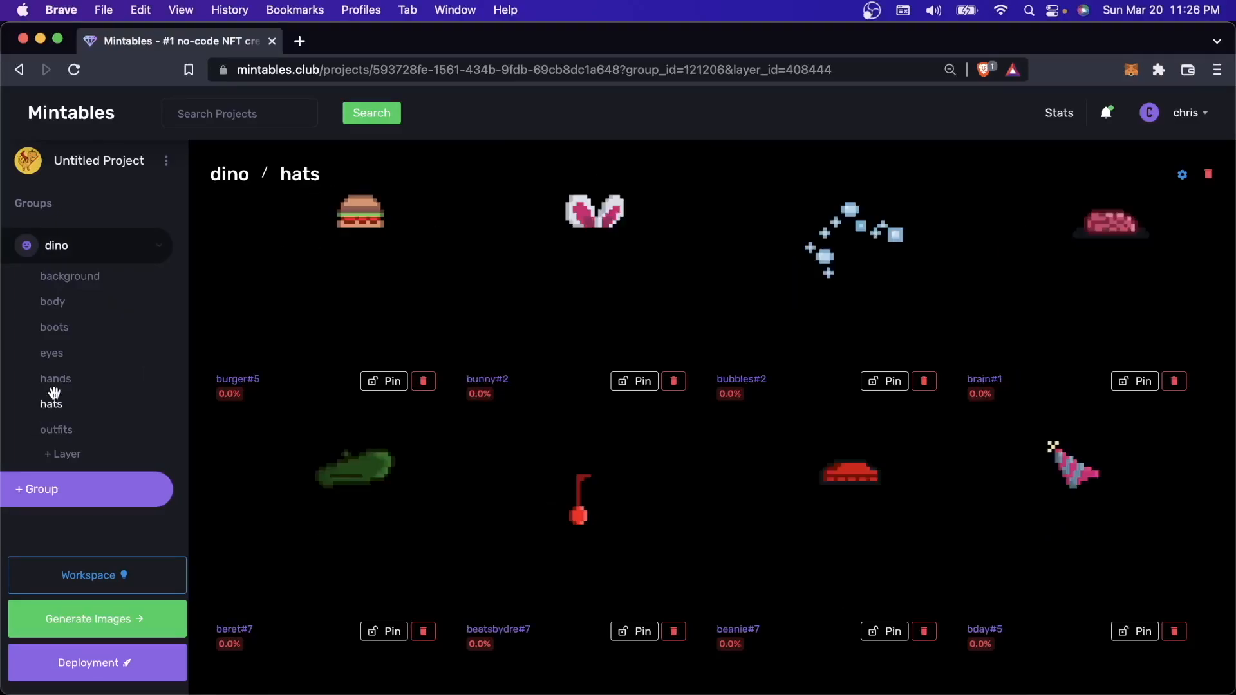
pyautogui.click(56, 378)
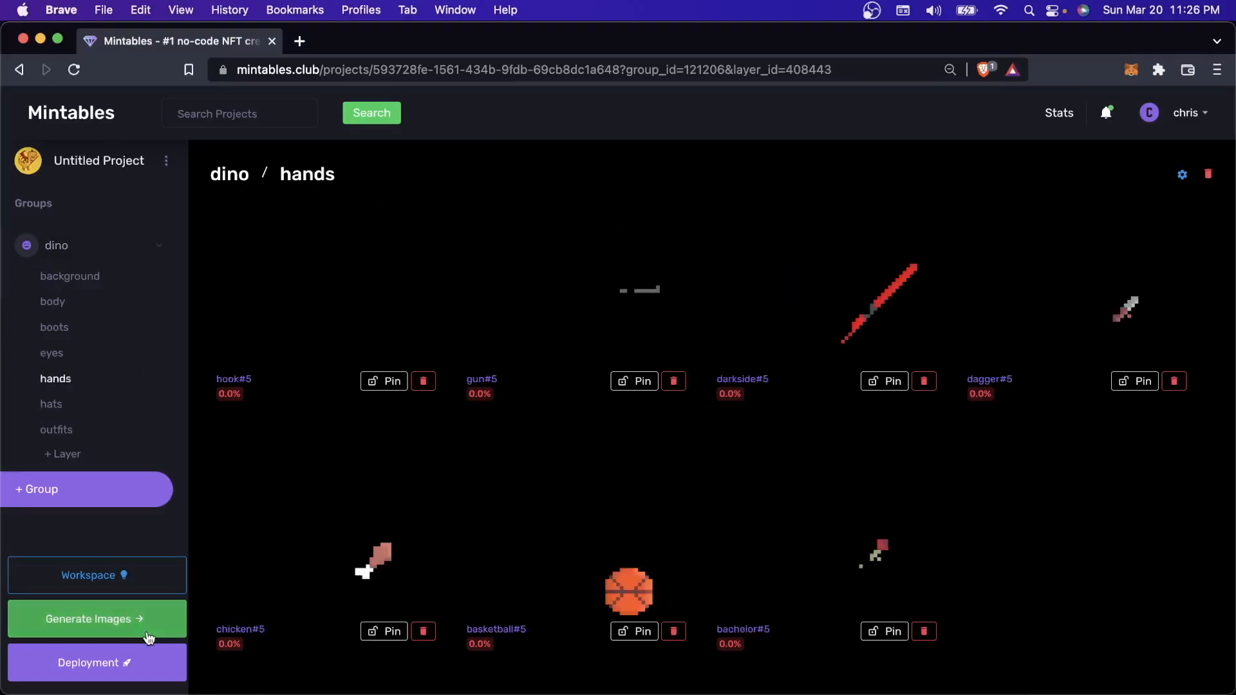
pyautogui.click(89, 574)
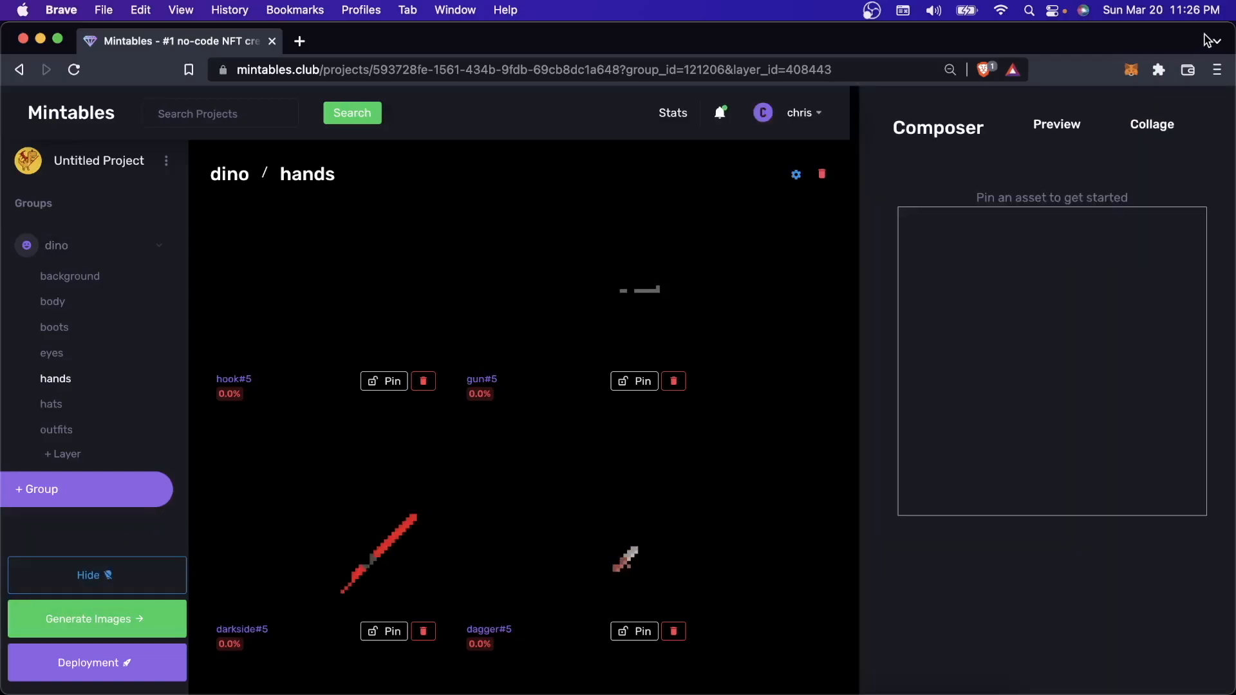
pyautogui.click(1056, 123)
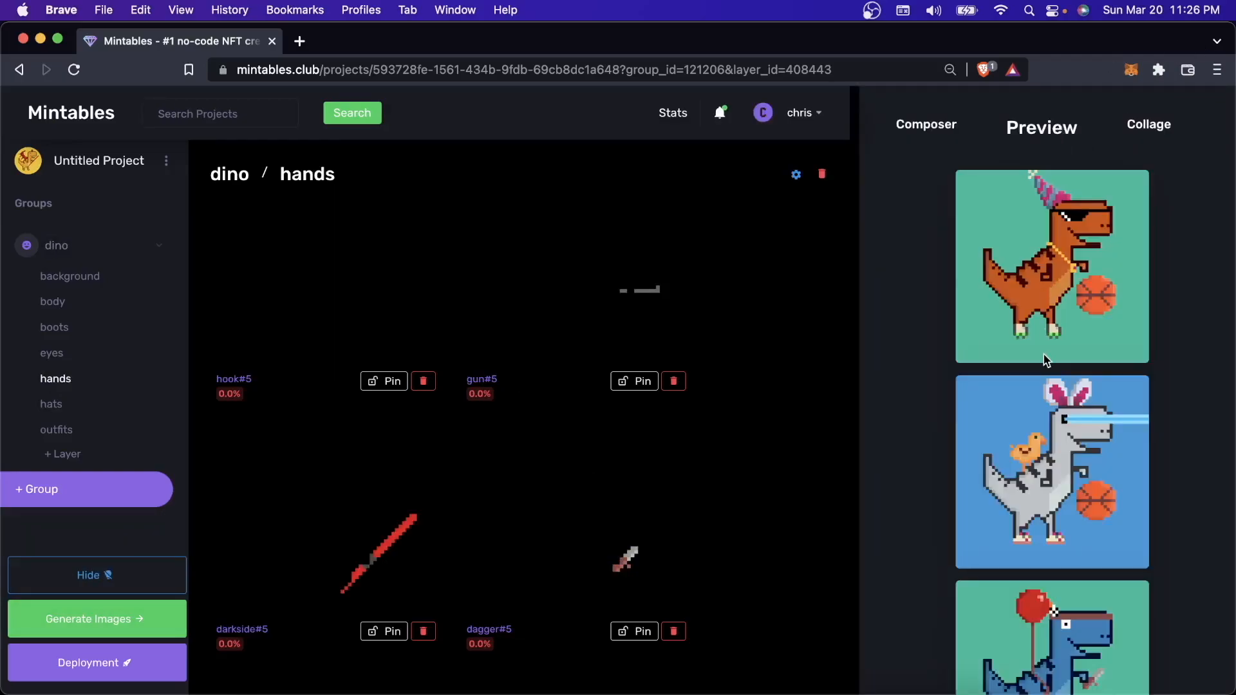
pyautogui.scroll(-3)
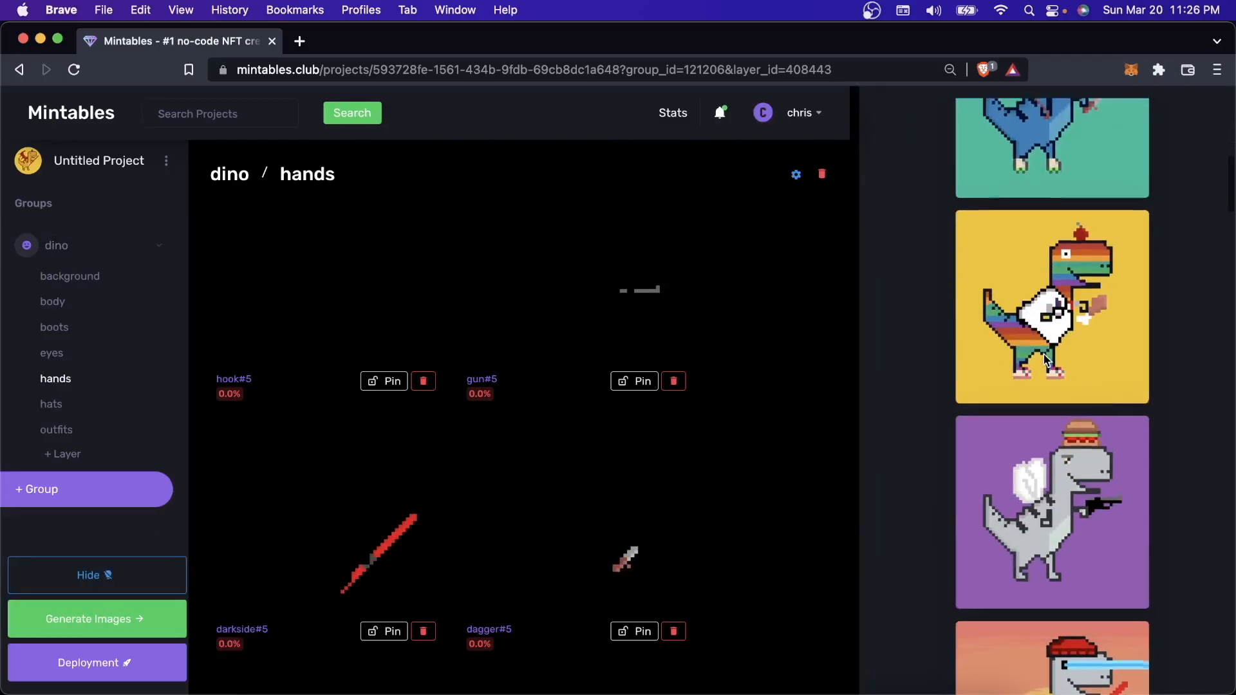
pyautogui.scroll(-3)
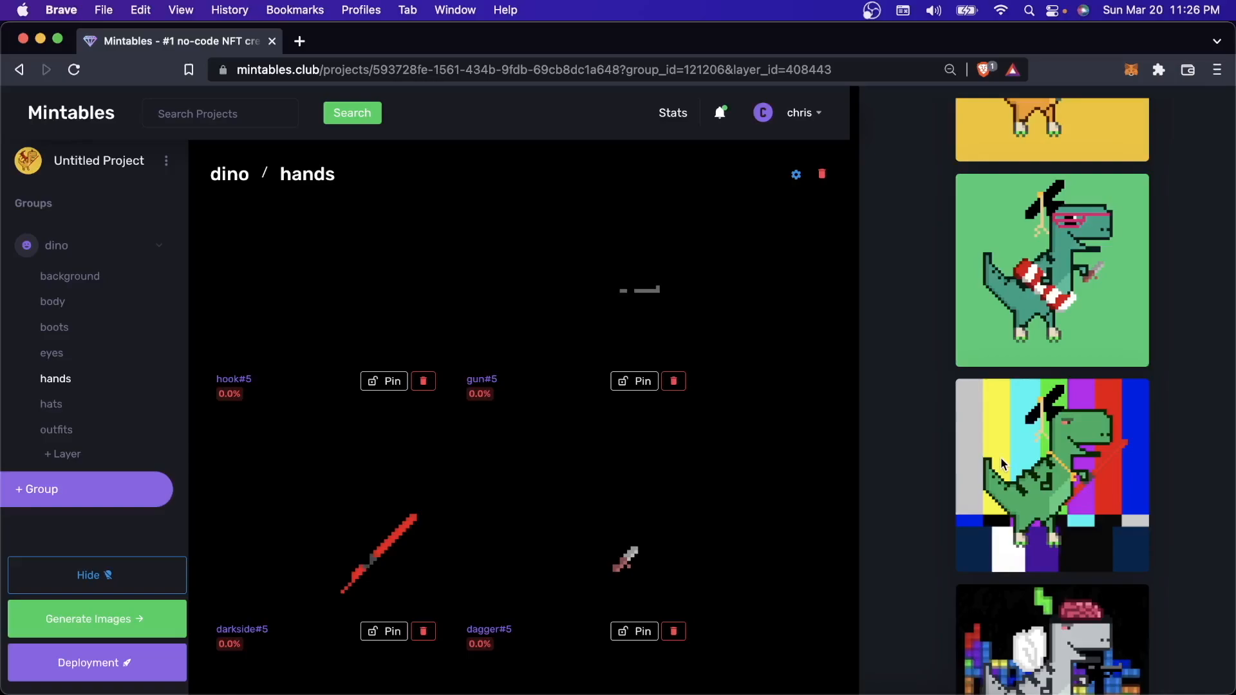
pyautogui.moveTo(331, 565)
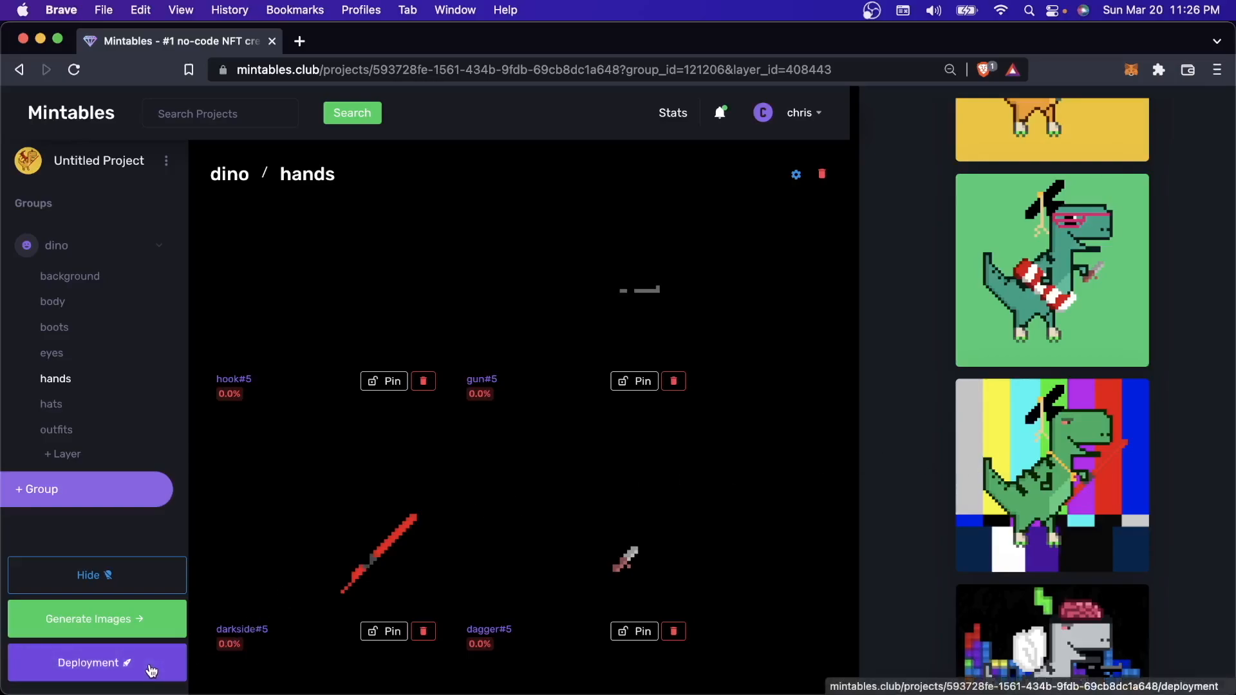
# - Fill the Polygon deployment form: URL mydinosproject, name My Dinos, symbol DINO, 10000 items, price 0.05
pyautogui.click(94, 662)
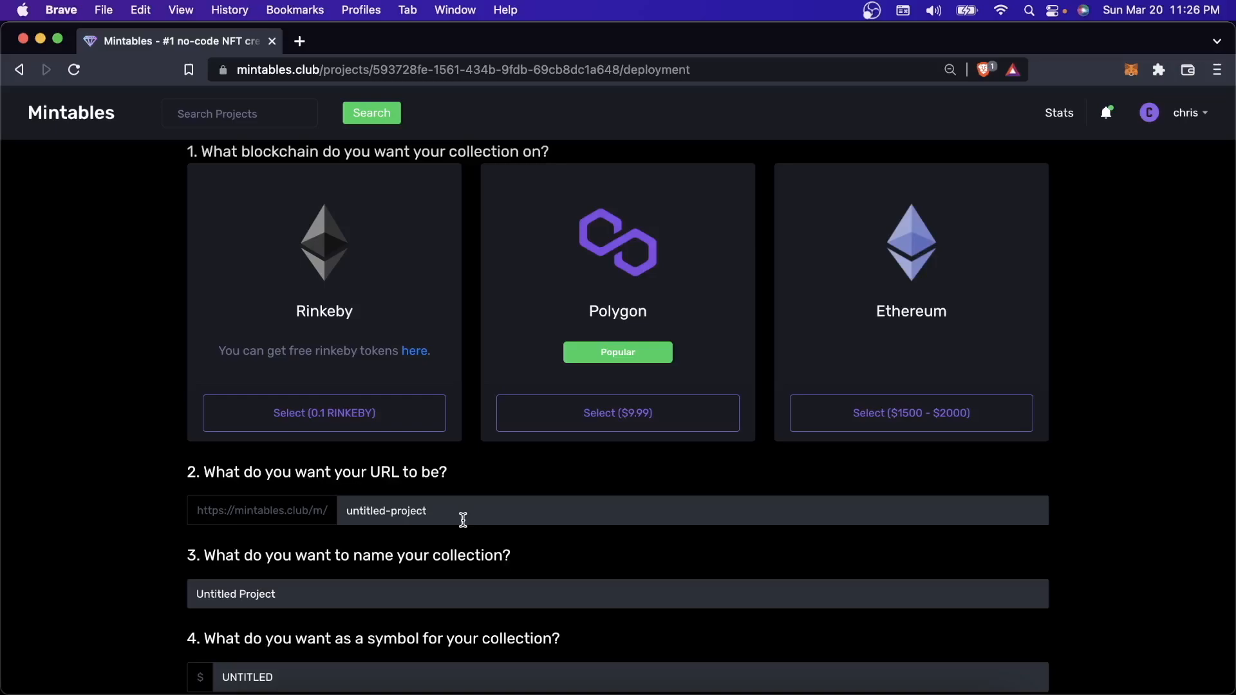
pyautogui.moveTo(501, 482)
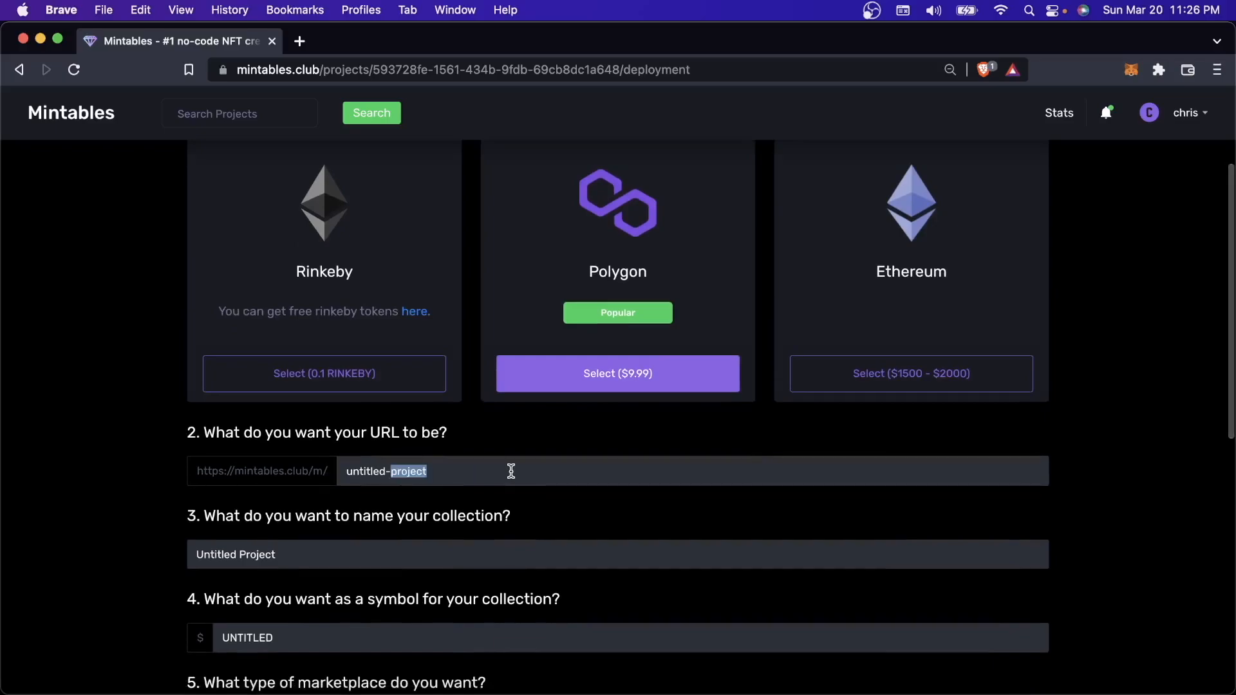
pyautogui.write('m')
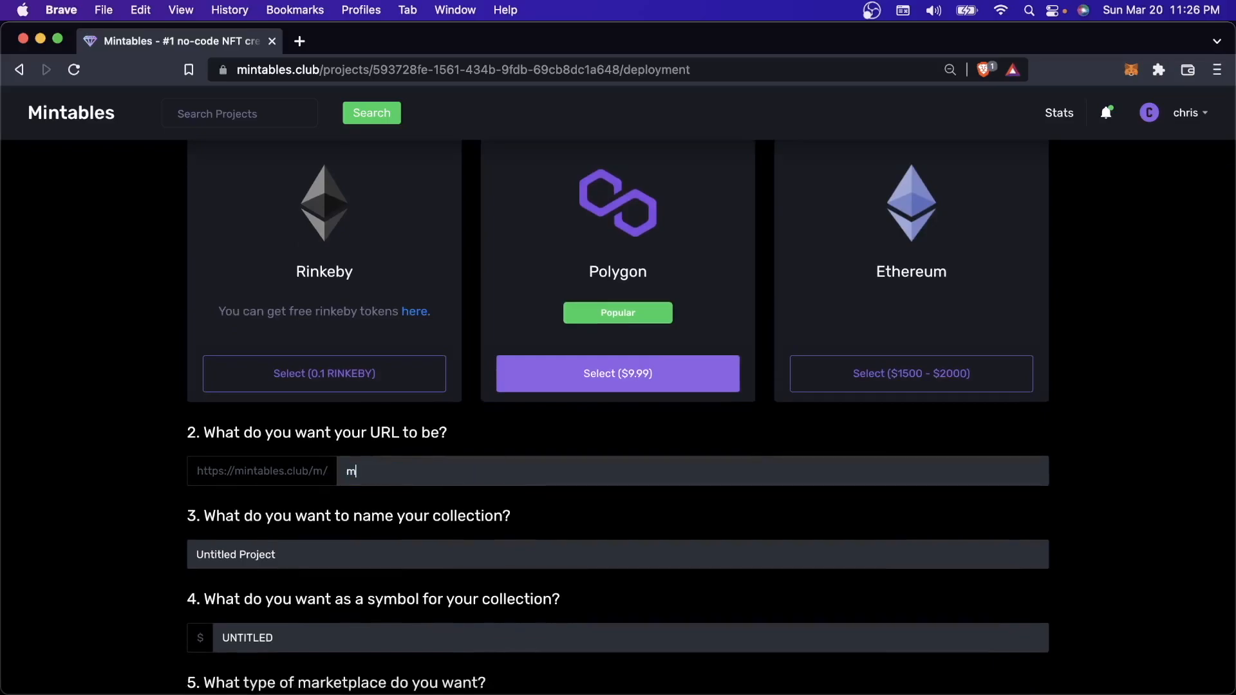
pyautogui.write('ydinosproject')
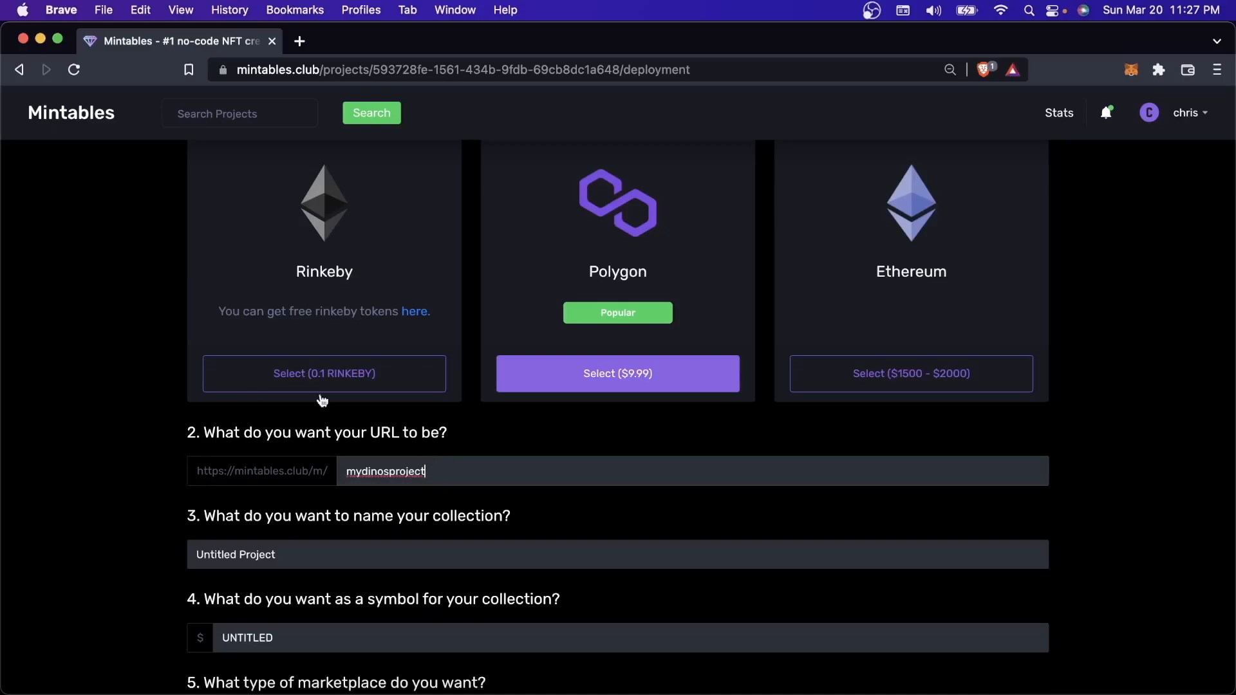
pyautogui.moveTo(378, 430)
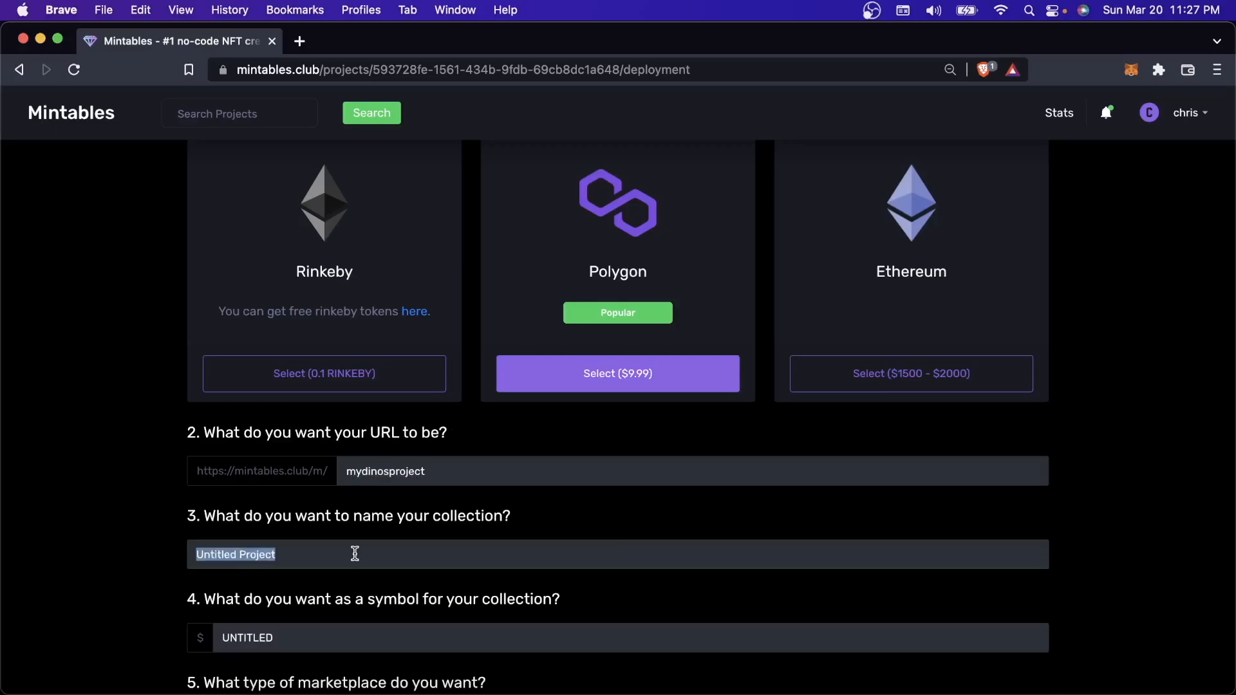
pyautogui.write('My Dinos')
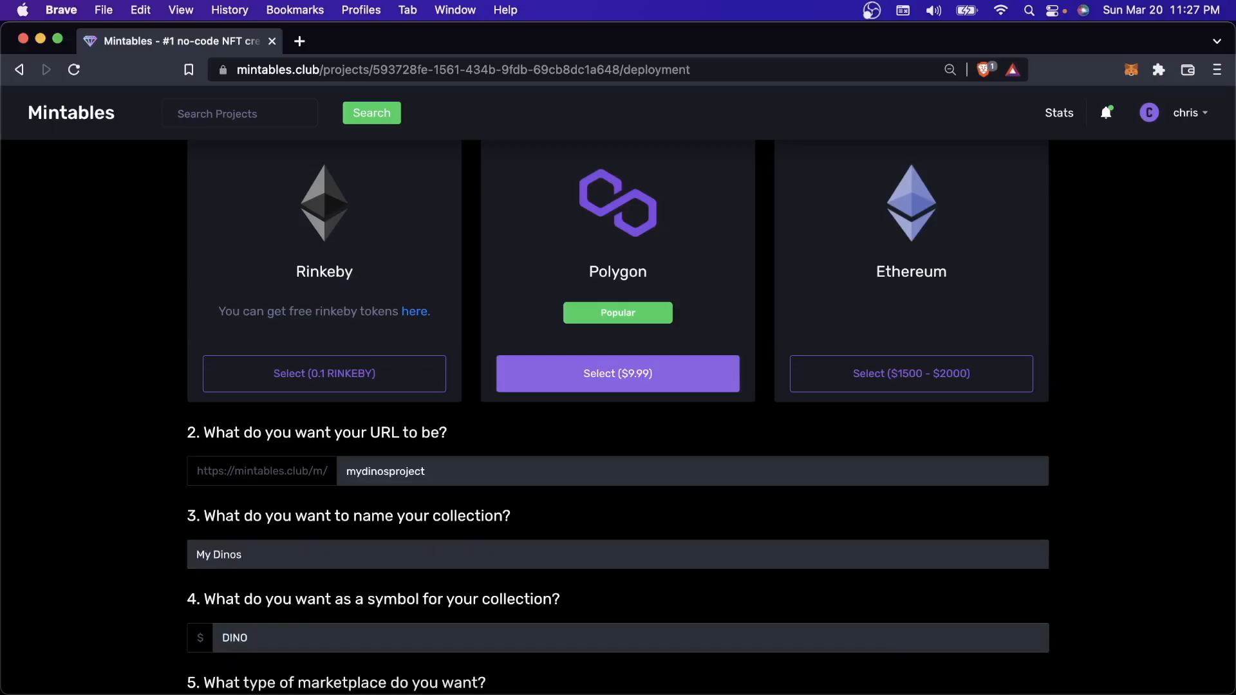
pyautogui.scroll(-3)
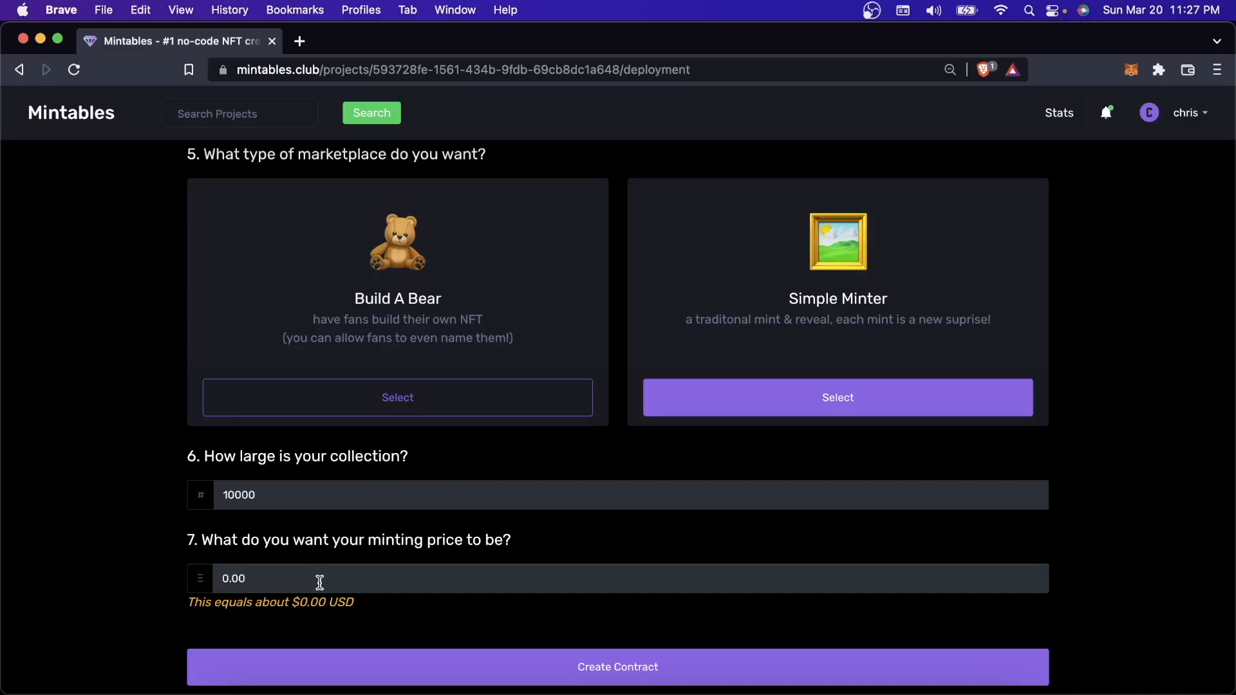
pyautogui.write('0.05')
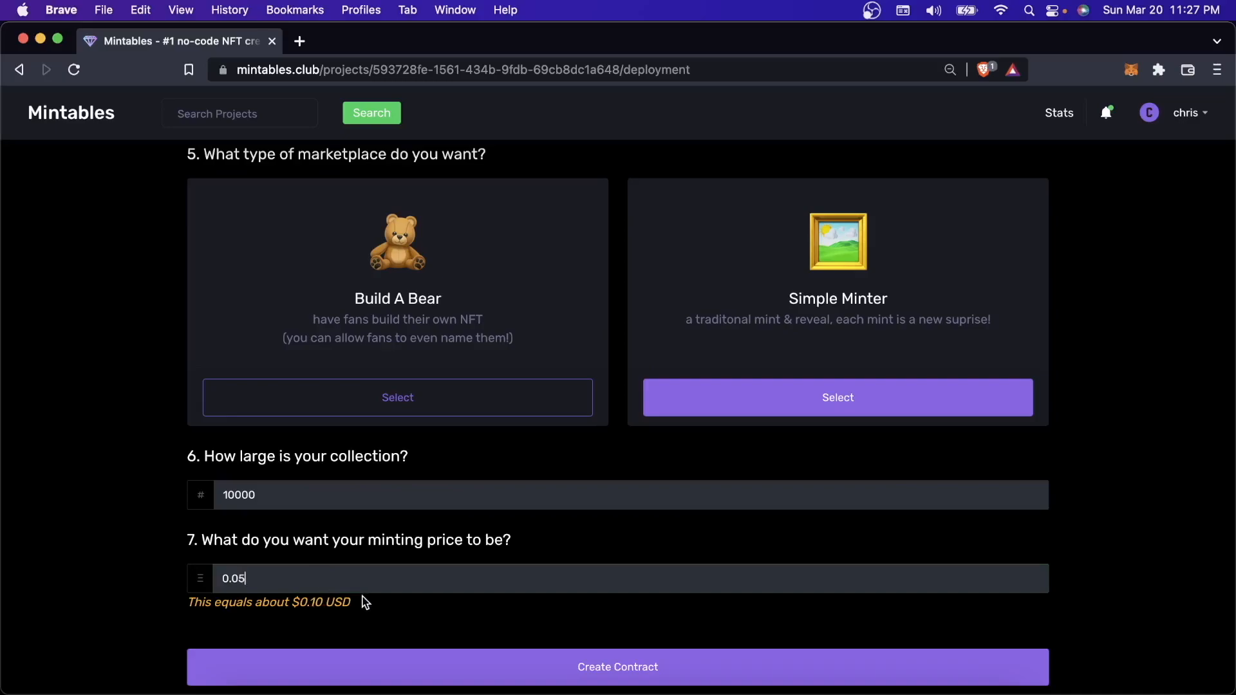
pyautogui.scroll(-3)
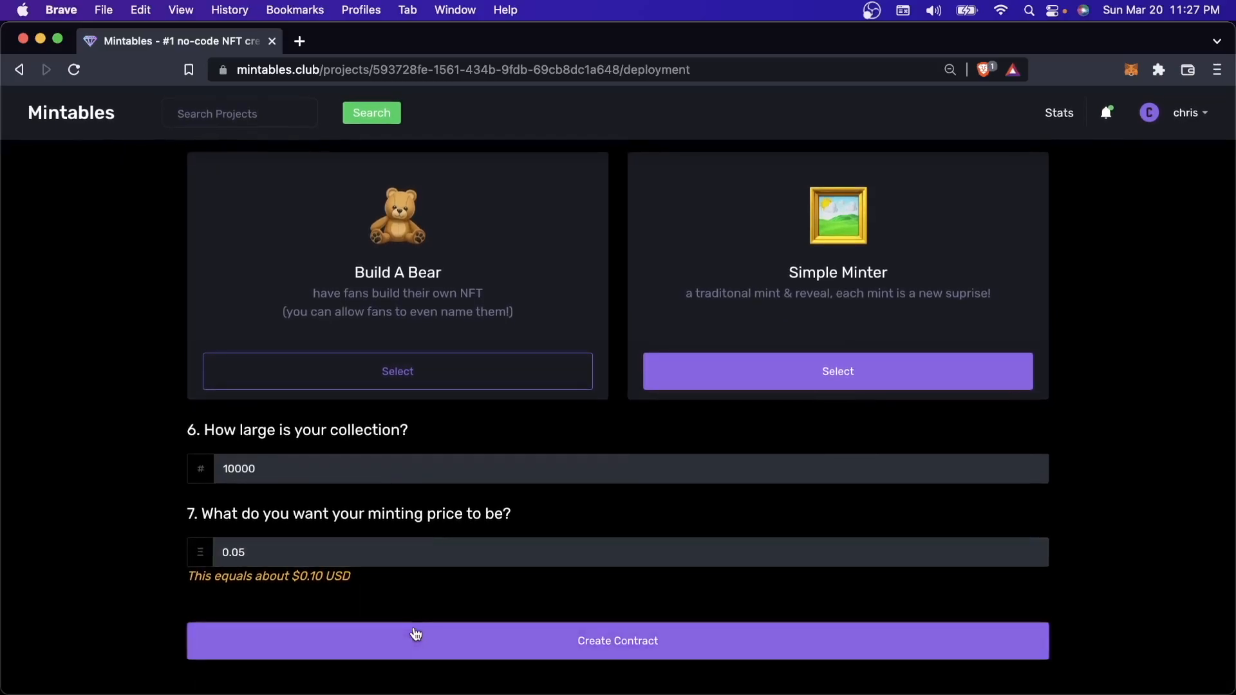
pyautogui.click(616, 640)
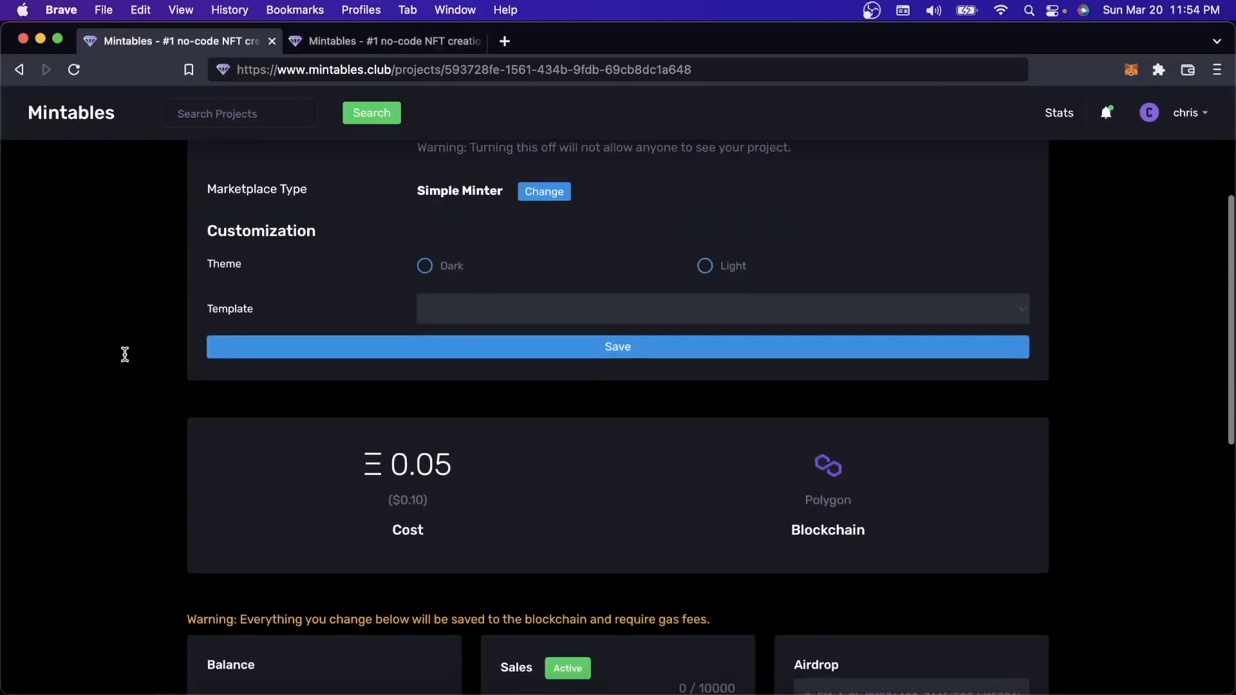
pyautogui.scroll(-3)
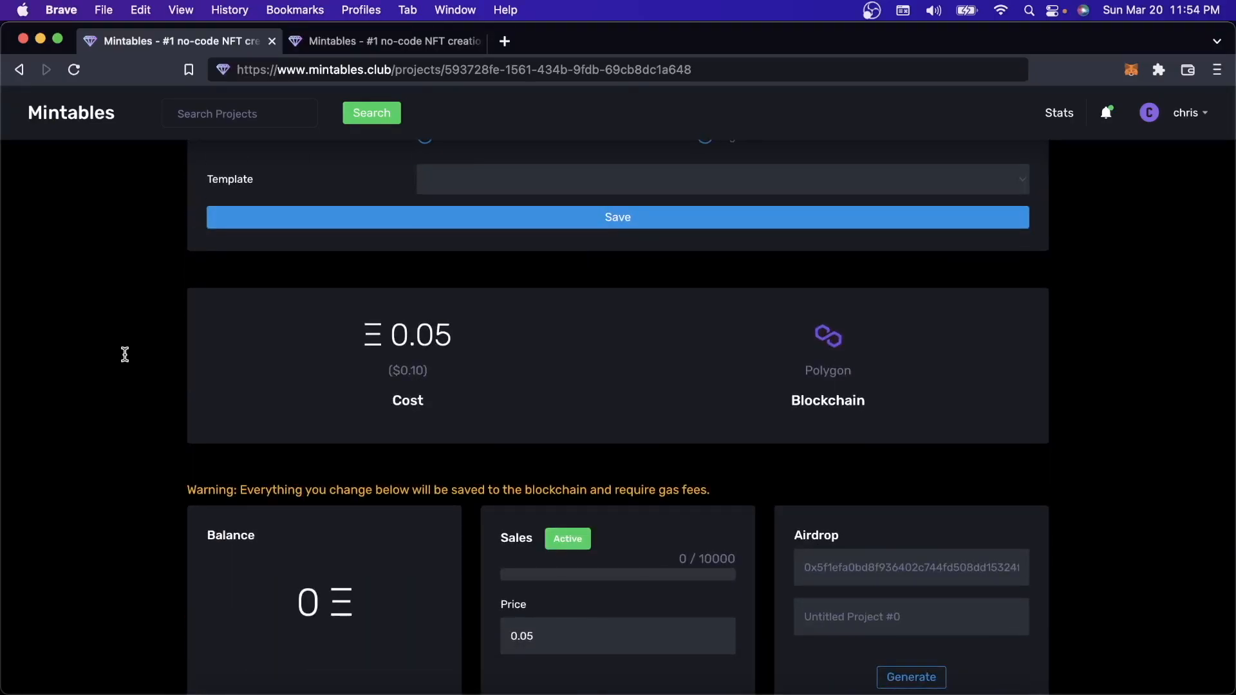
pyautogui.scroll(-3)
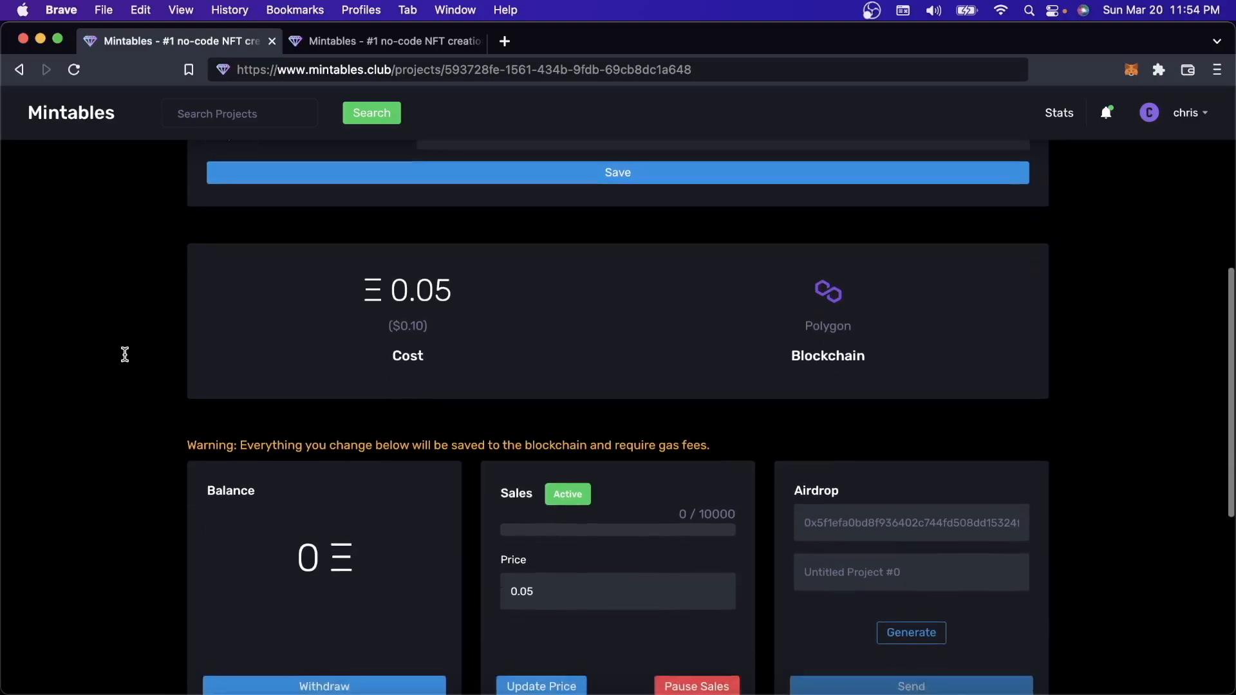
pyautogui.scroll(-3)
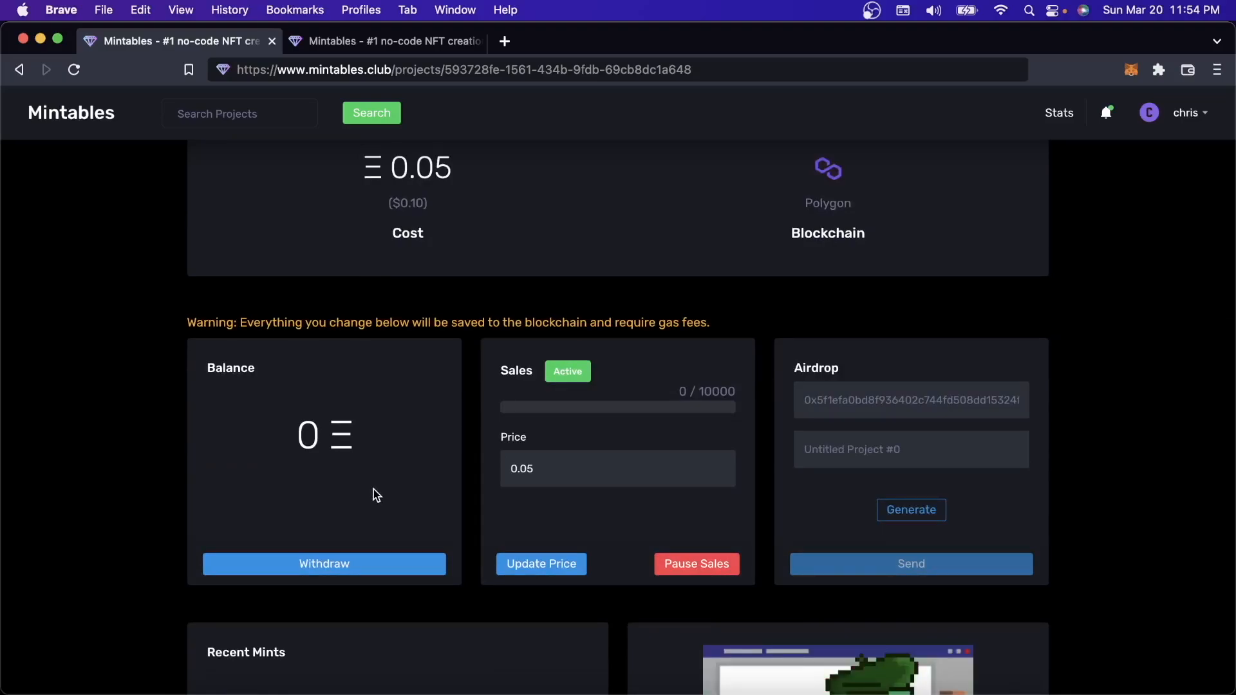
pyautogui.click(279, 196)
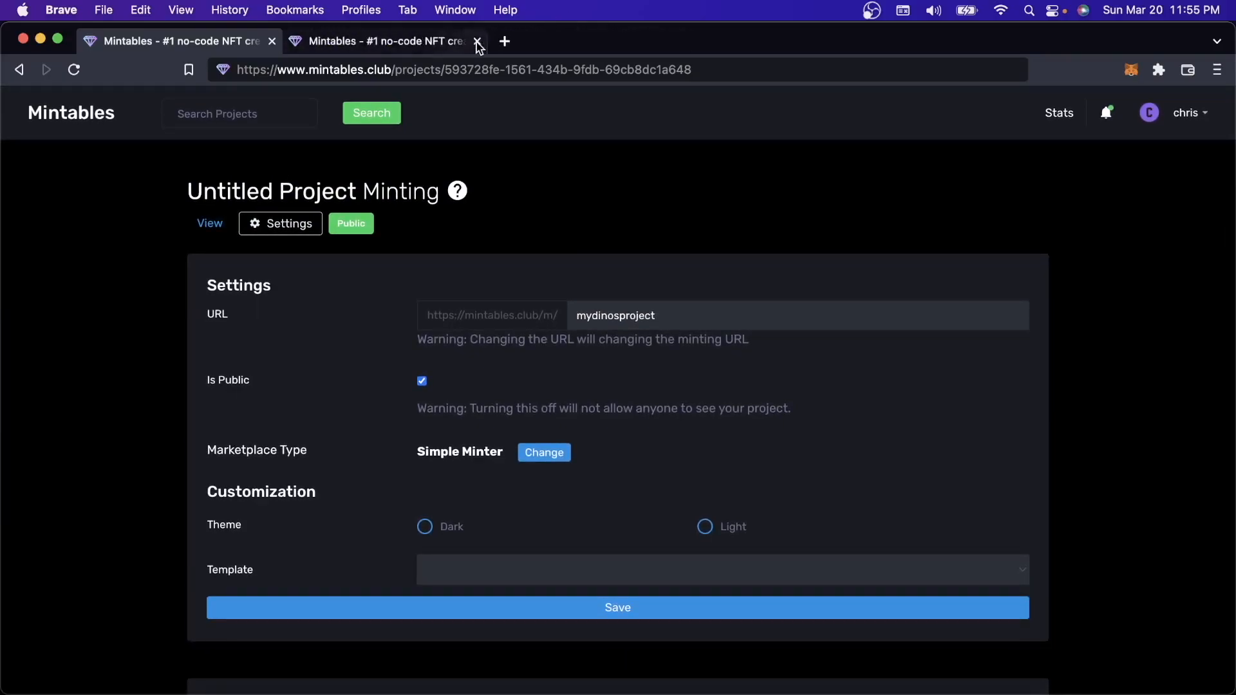
pyautogui.click(383, 40)
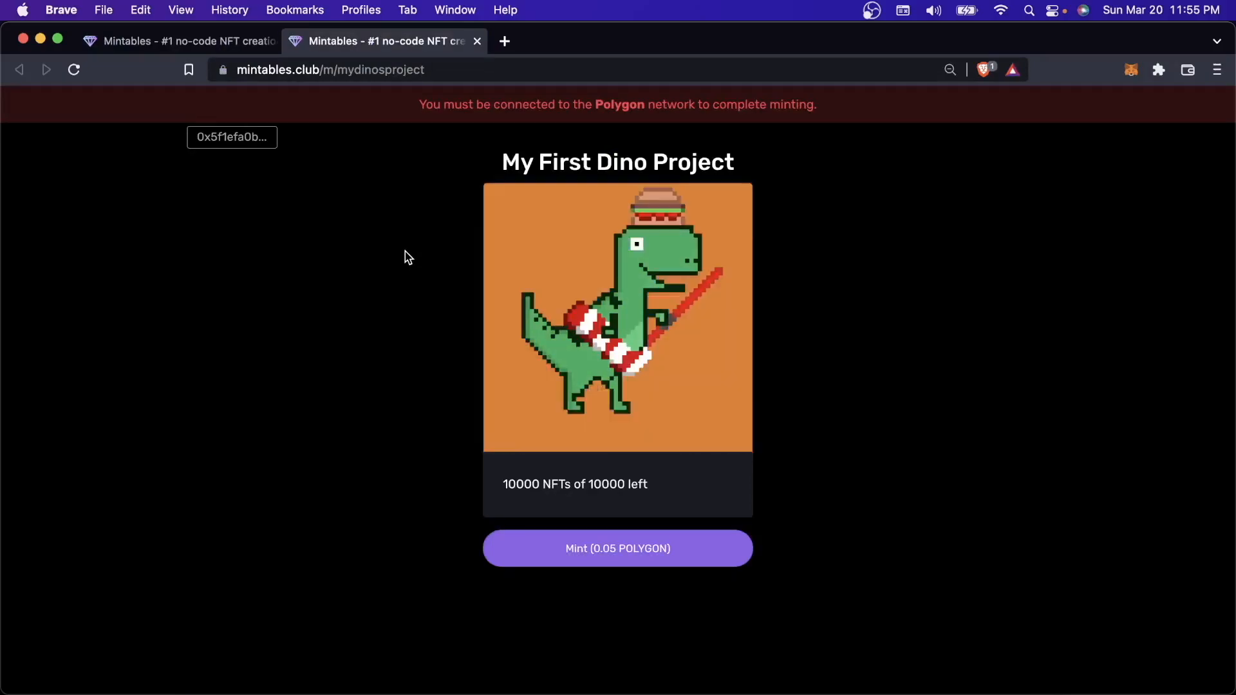
pyautogui.moveTo(672, 477)
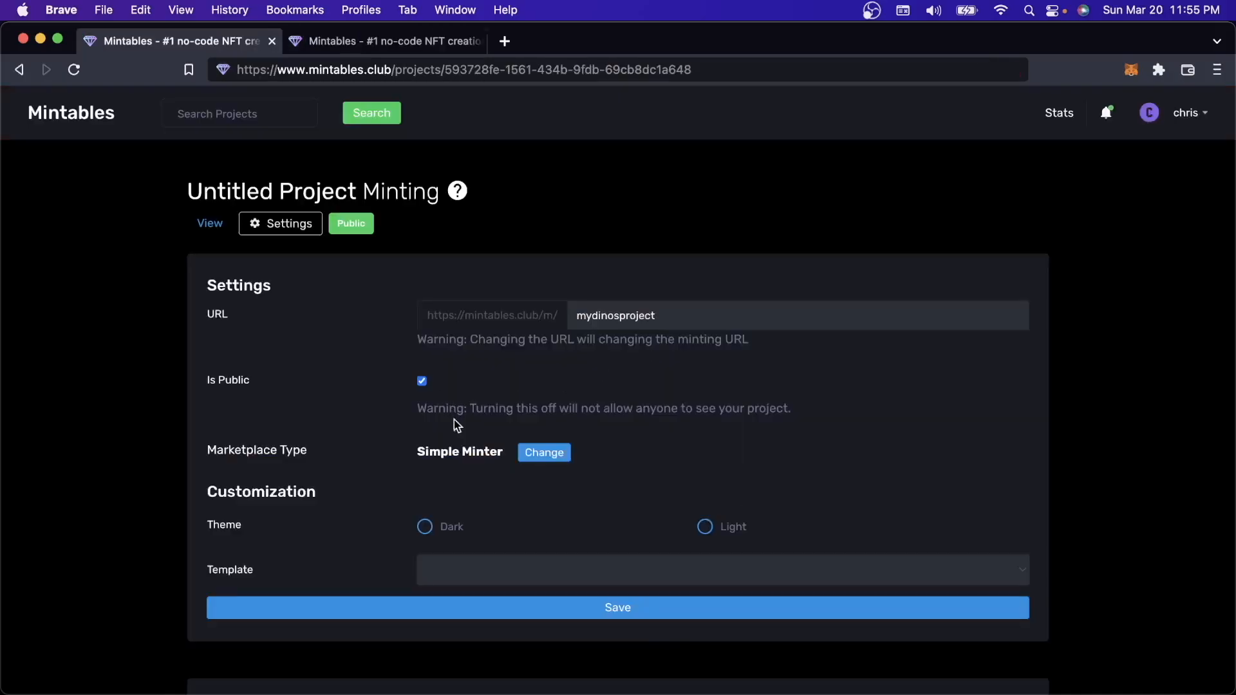
# - Set the minting page to the Light theme with the Marquee template and save
pyautogui.click(704, 526)
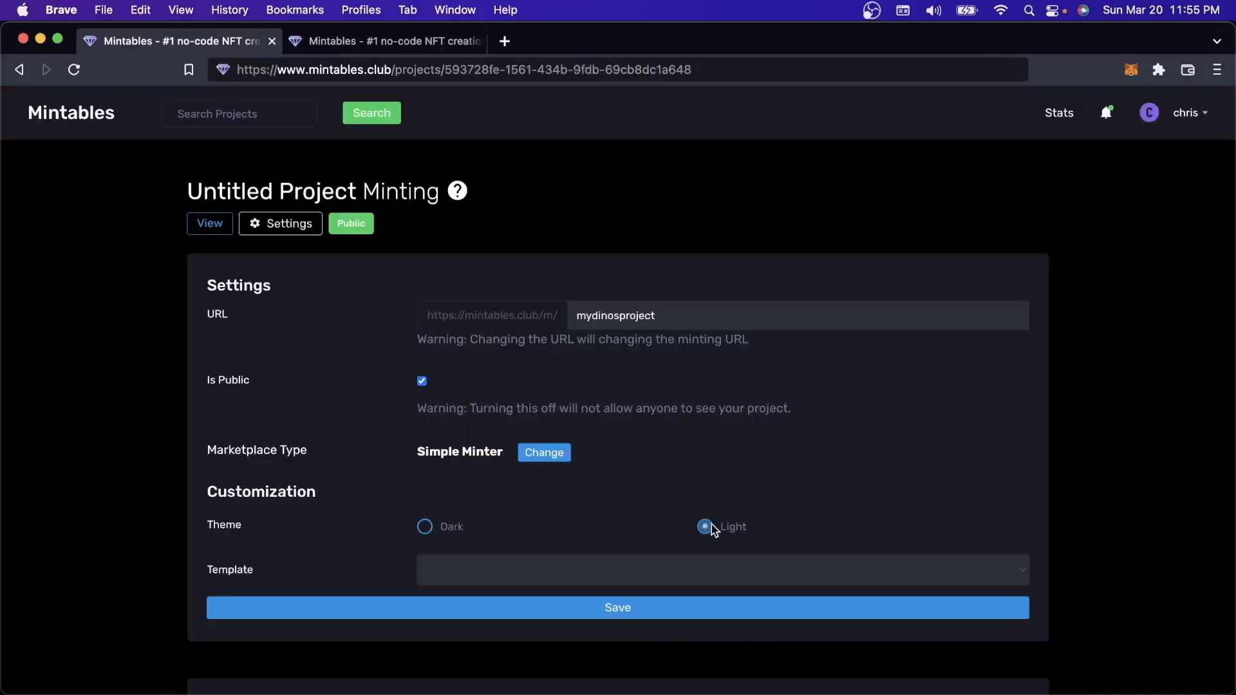
pyautogui.click(704, 526)
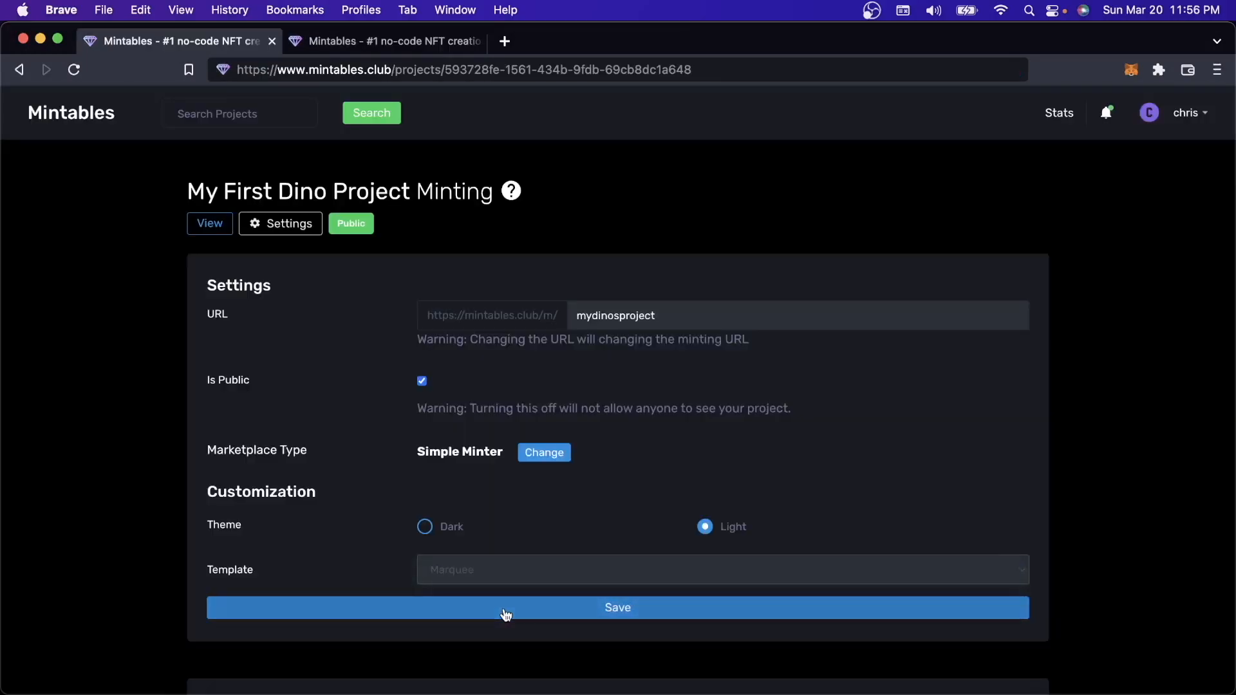
pyautogui.click(617, 606)
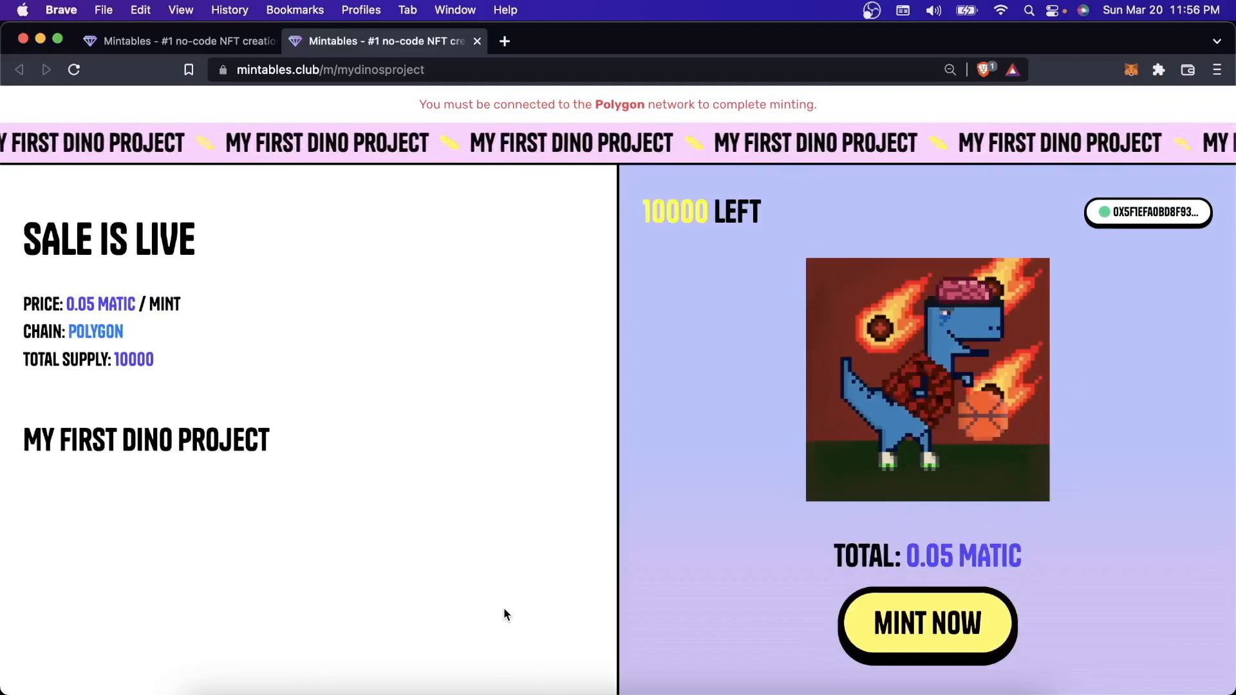
# - Mint one dino NFT for 0.05 MATIC from the public minting page and confirm it in MetaMask
pyautogui.click(178, 41)
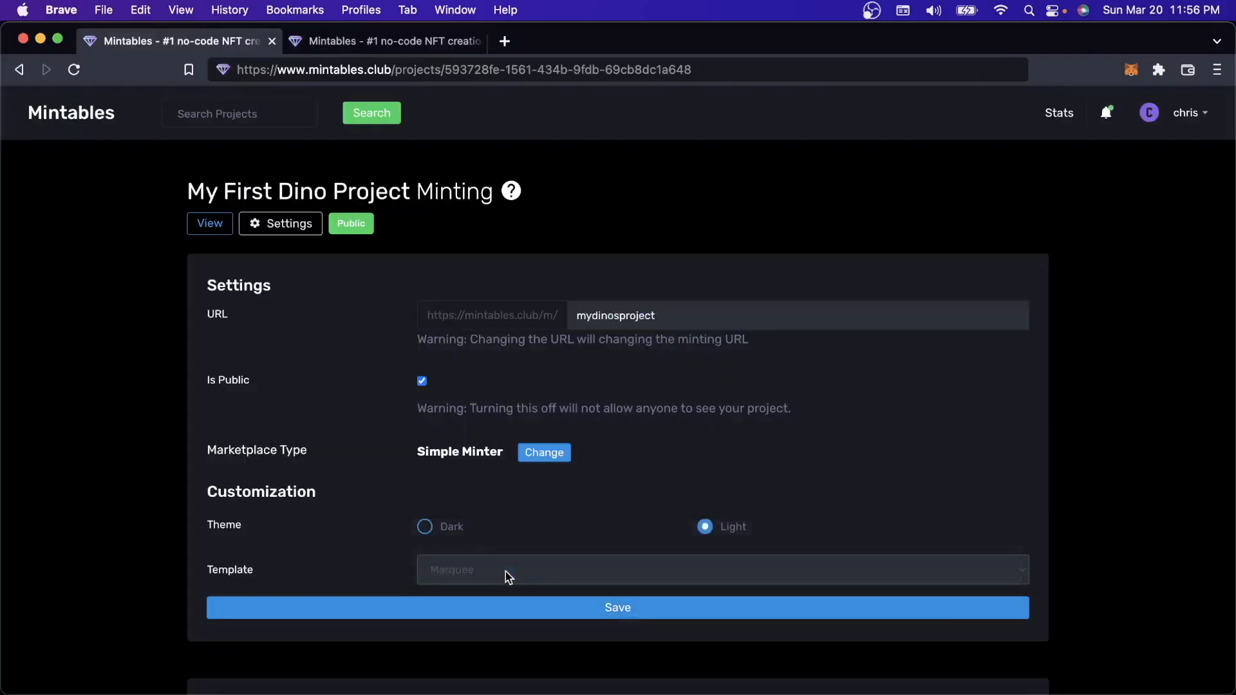
pyautogui.click(385, 41)
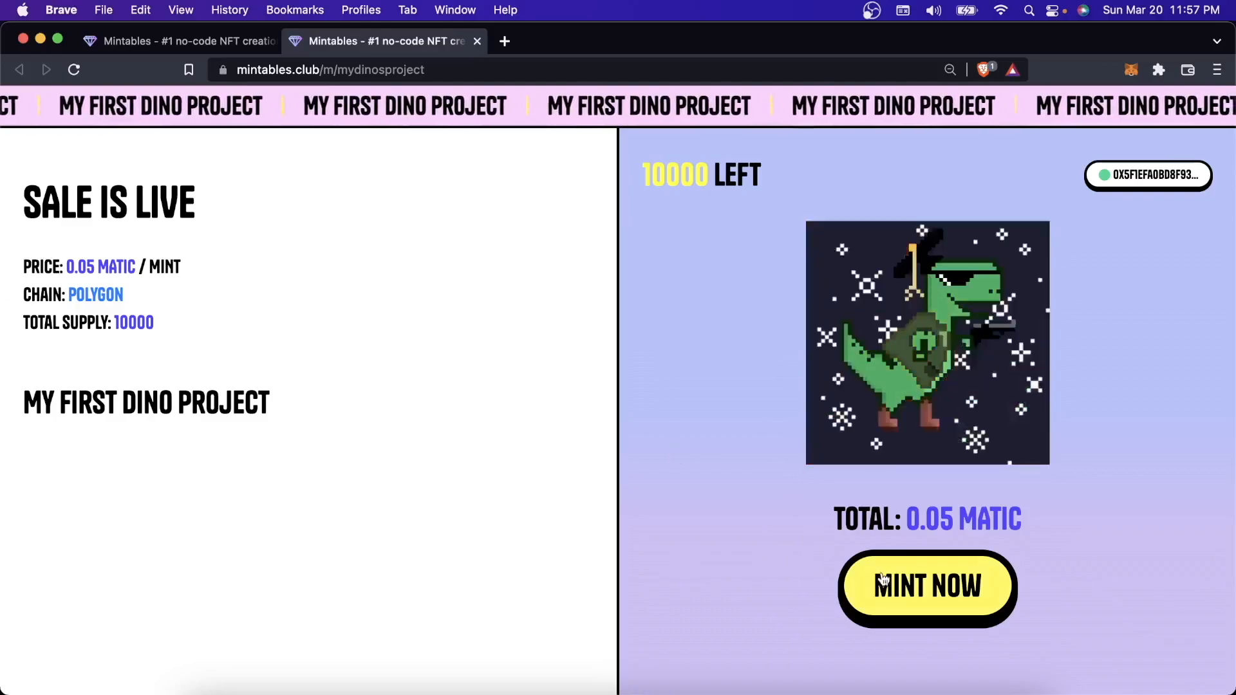
pyautogui.click(927, 586)
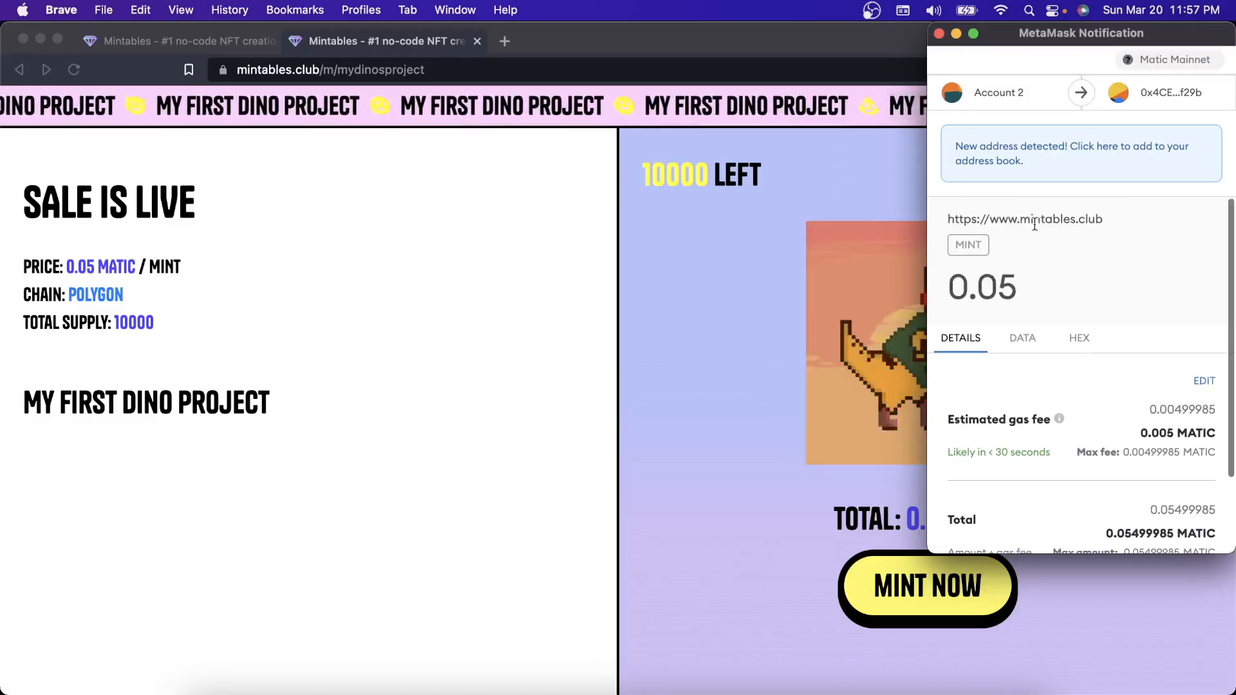
pyautogui.click(1154, 520)
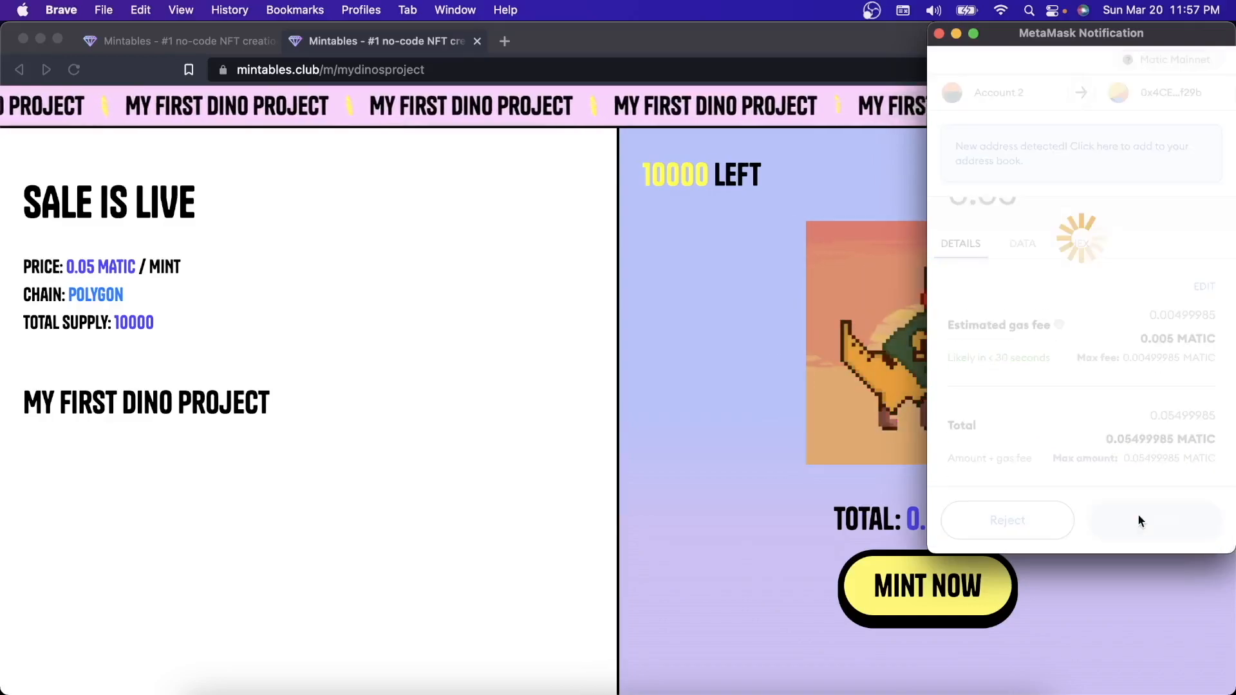
pyautogui.click(1154, 520)
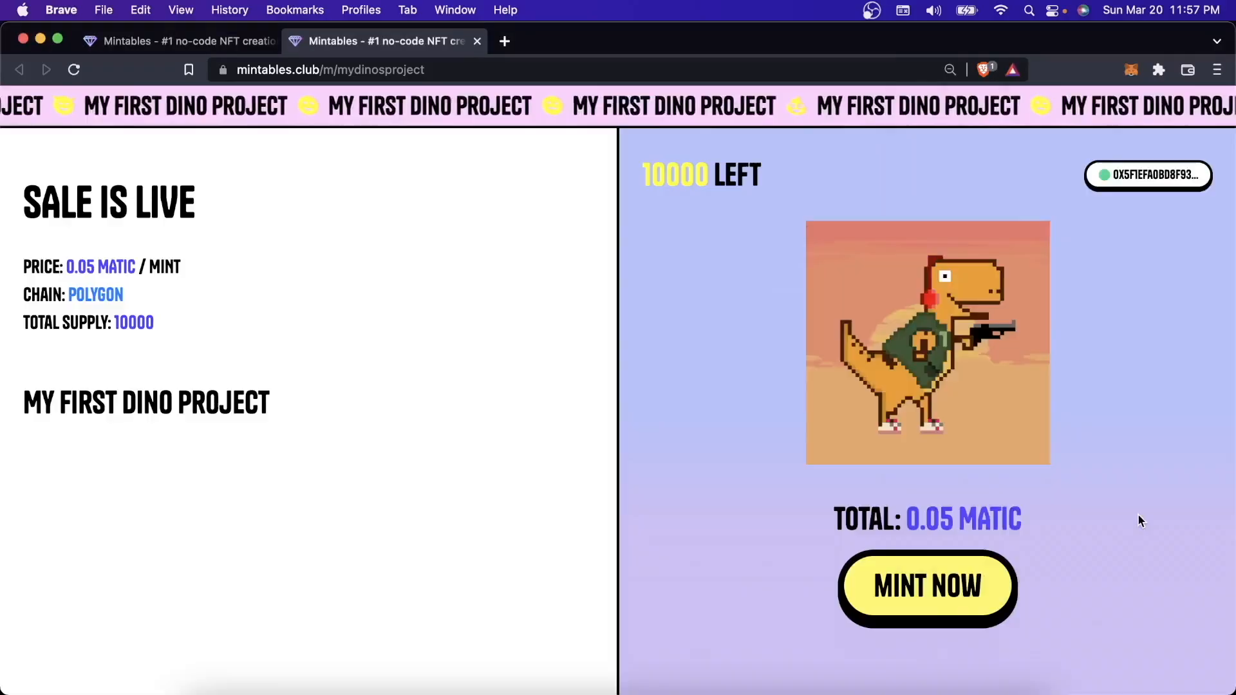
pyautogui.click(927, 586)
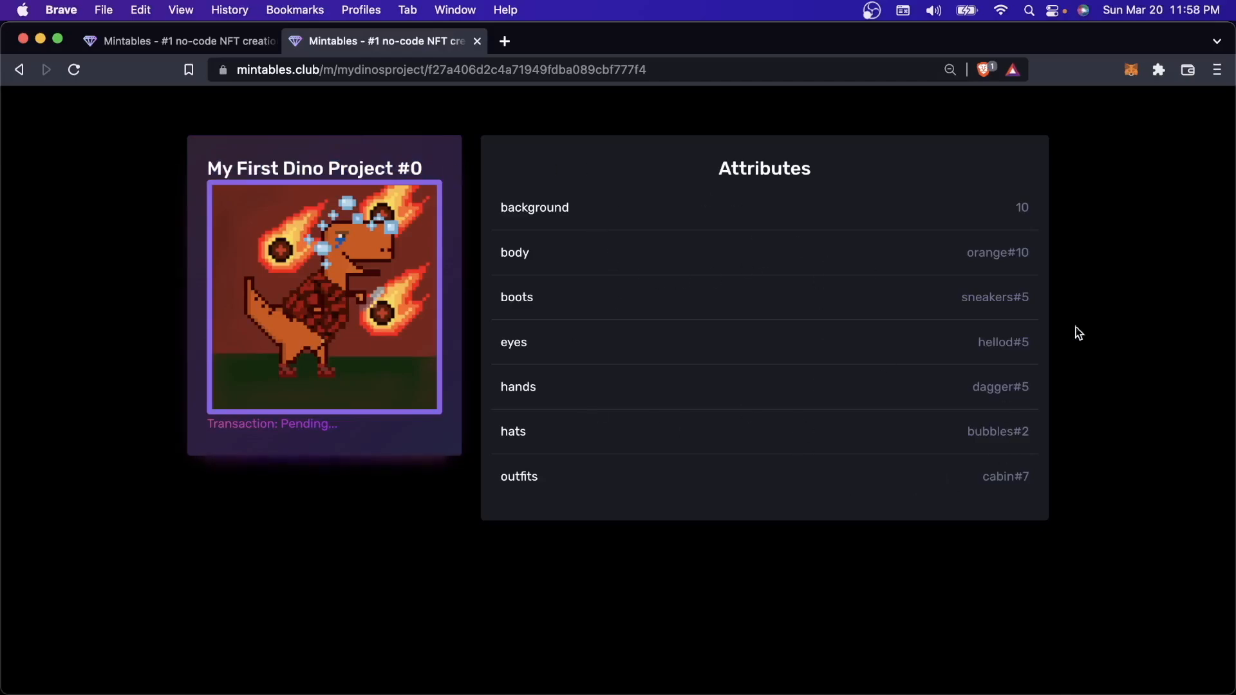
pyautogui.moveTo(188, 346)
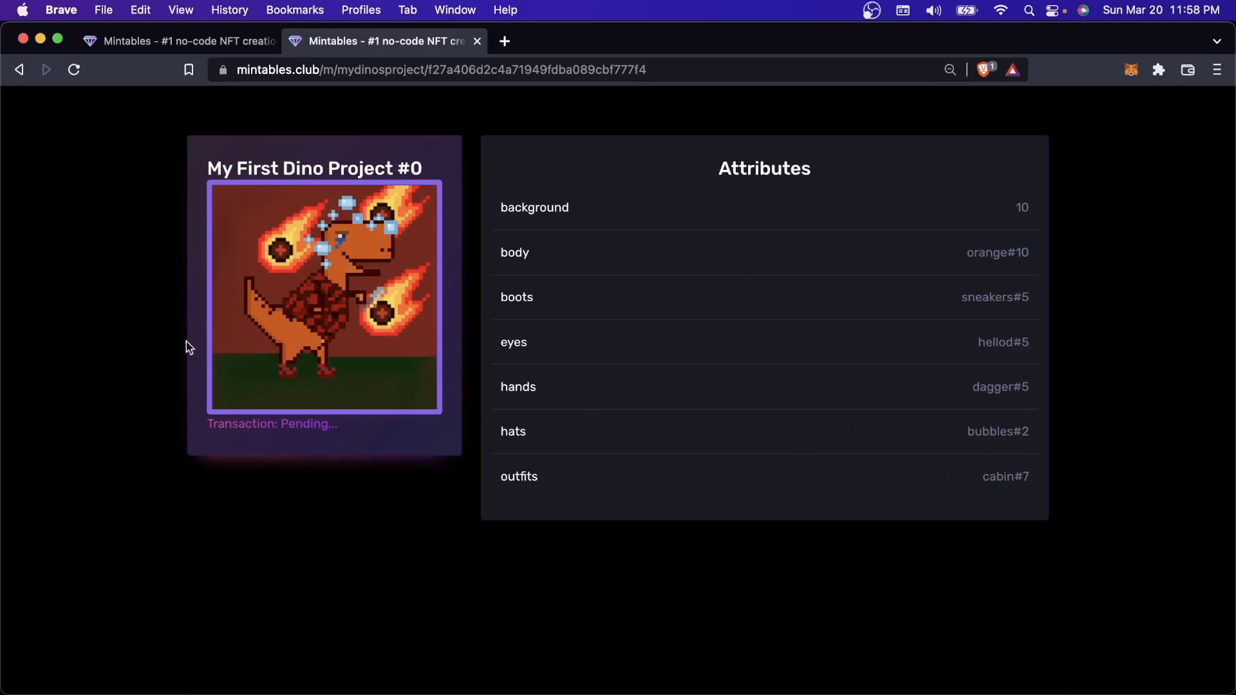
pyautogui.moveTo(338, 518)
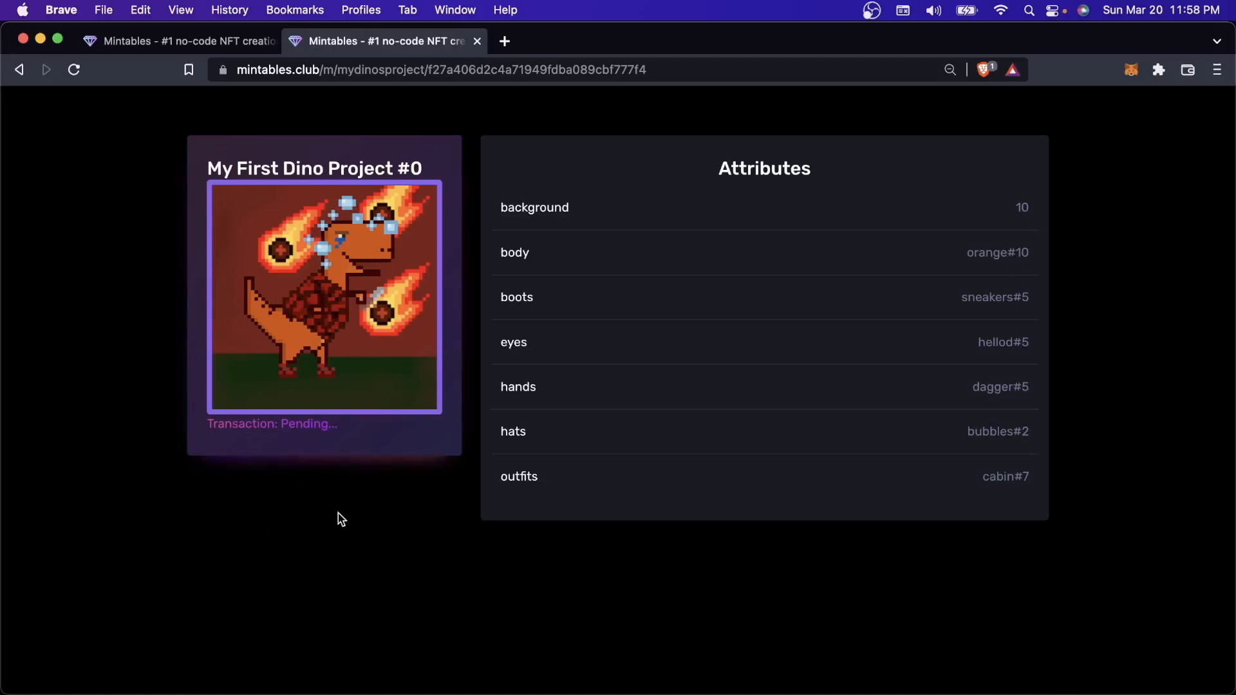
pyautogui.moveTo(340, 540)
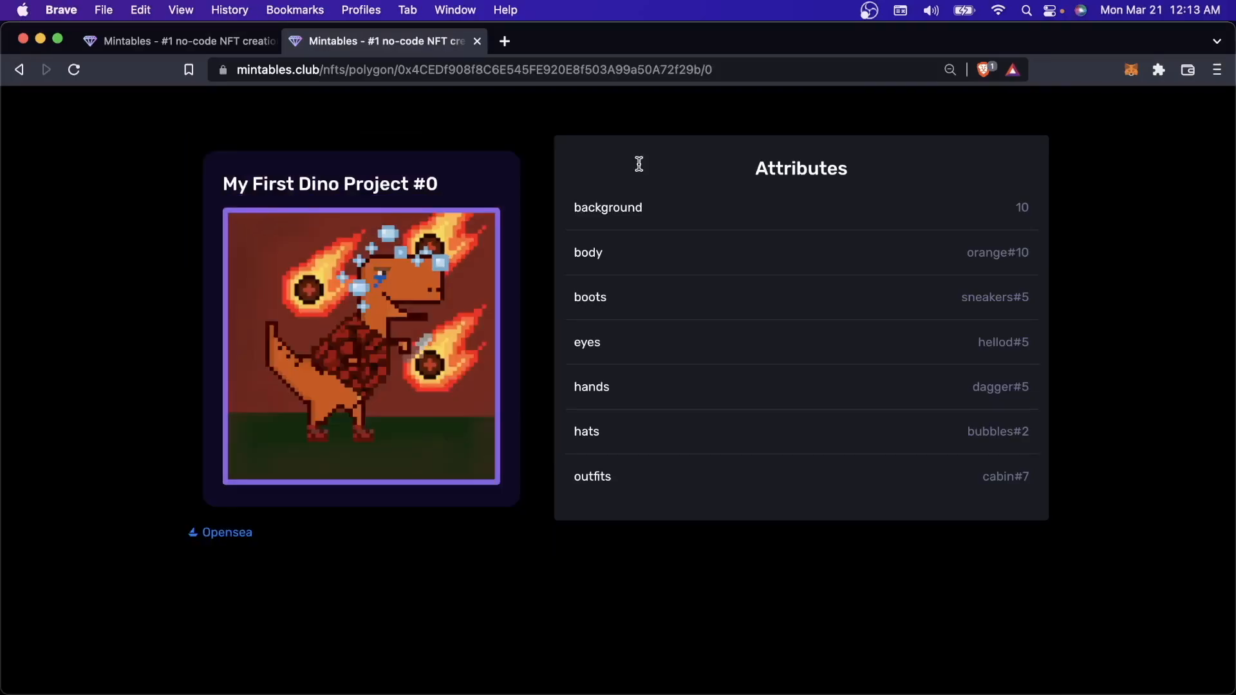
pyautogui.moveTo(542, 202)
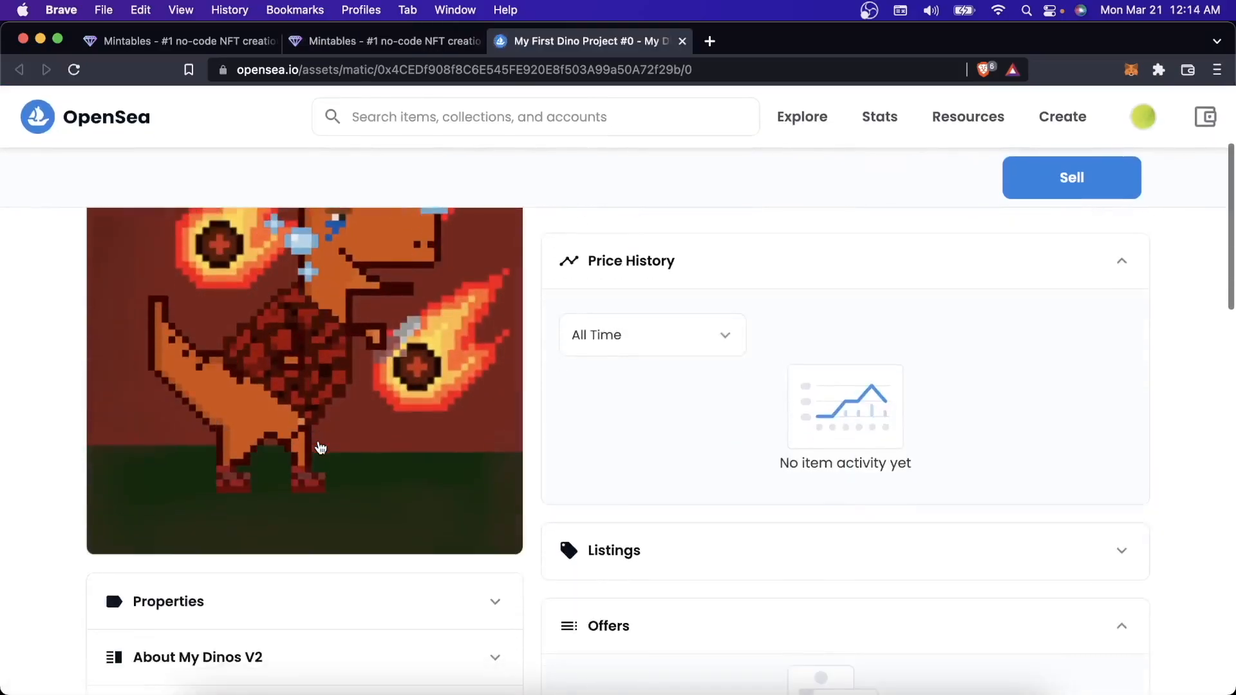
# - Expand the NFT's Properties traits, then go to its My Dinos V2 collection page
pyautogui.scroll(-3)
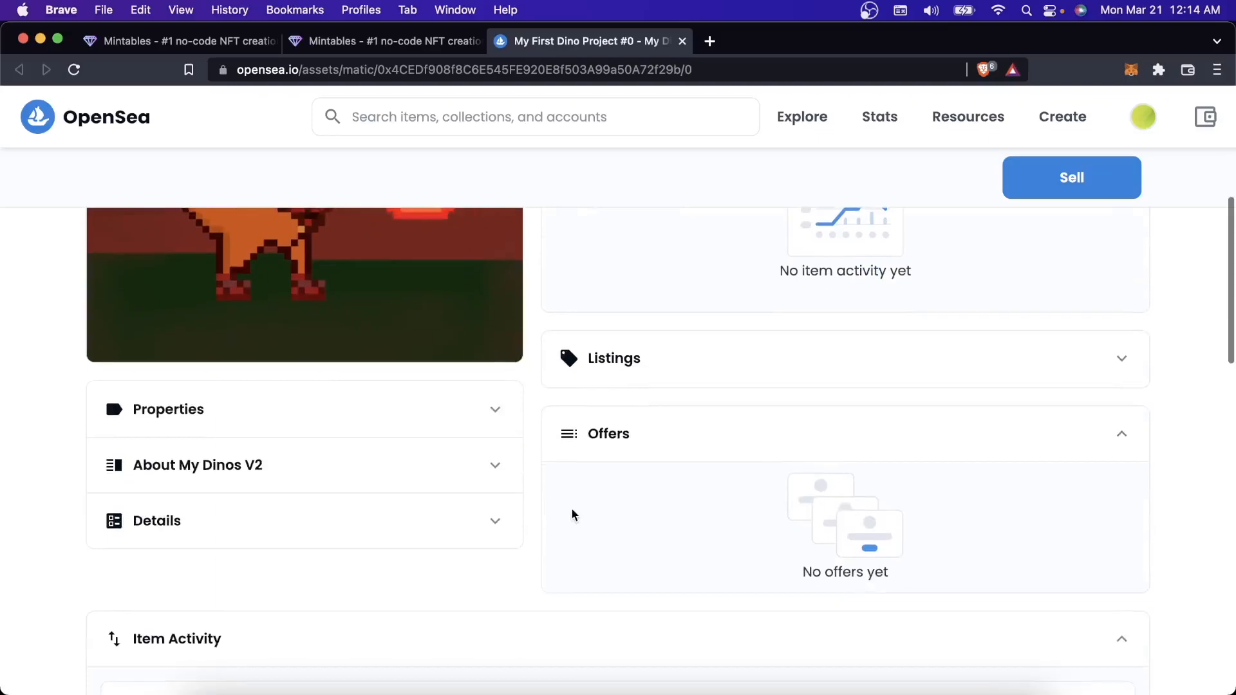
pyautogui.click(168, 409)
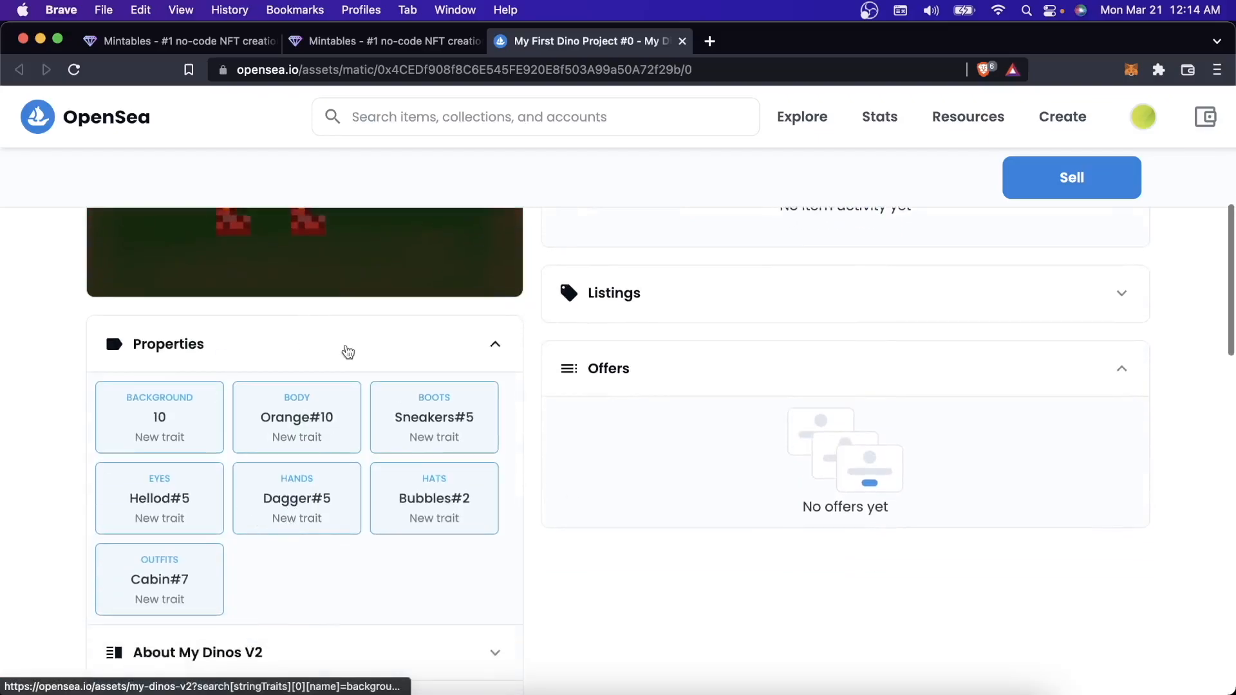
pyautogui.scroll(-3)
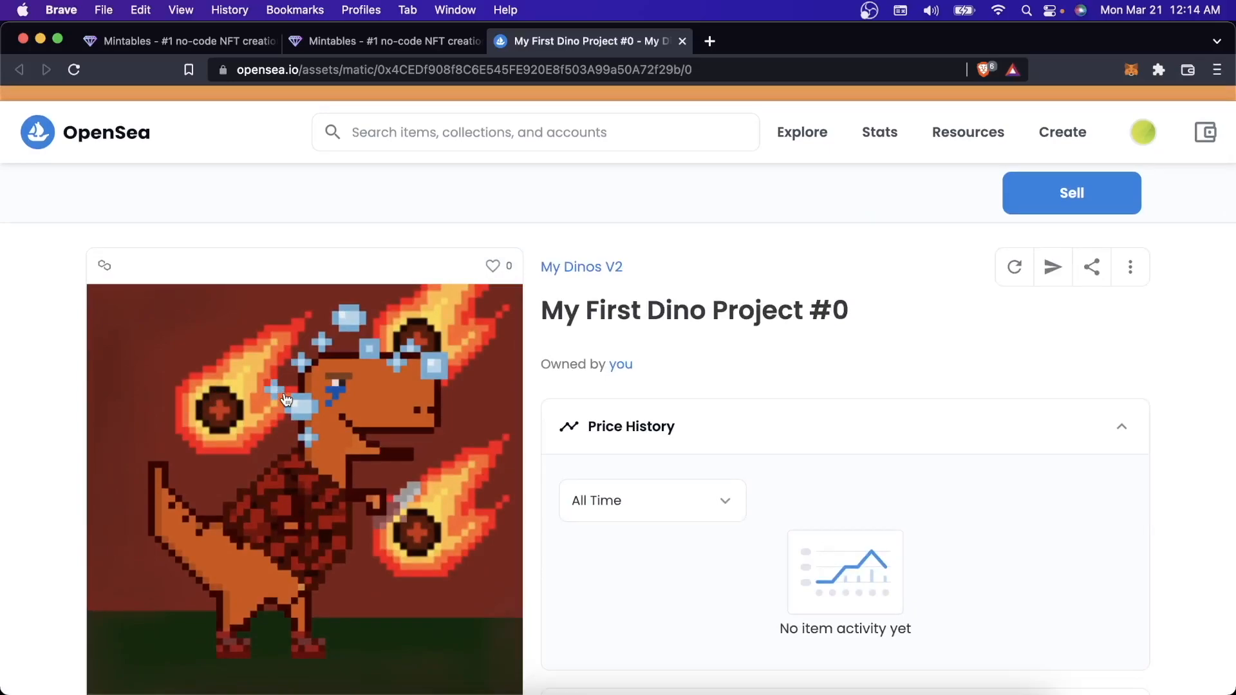
pyautogui.moveTo(605, 284)
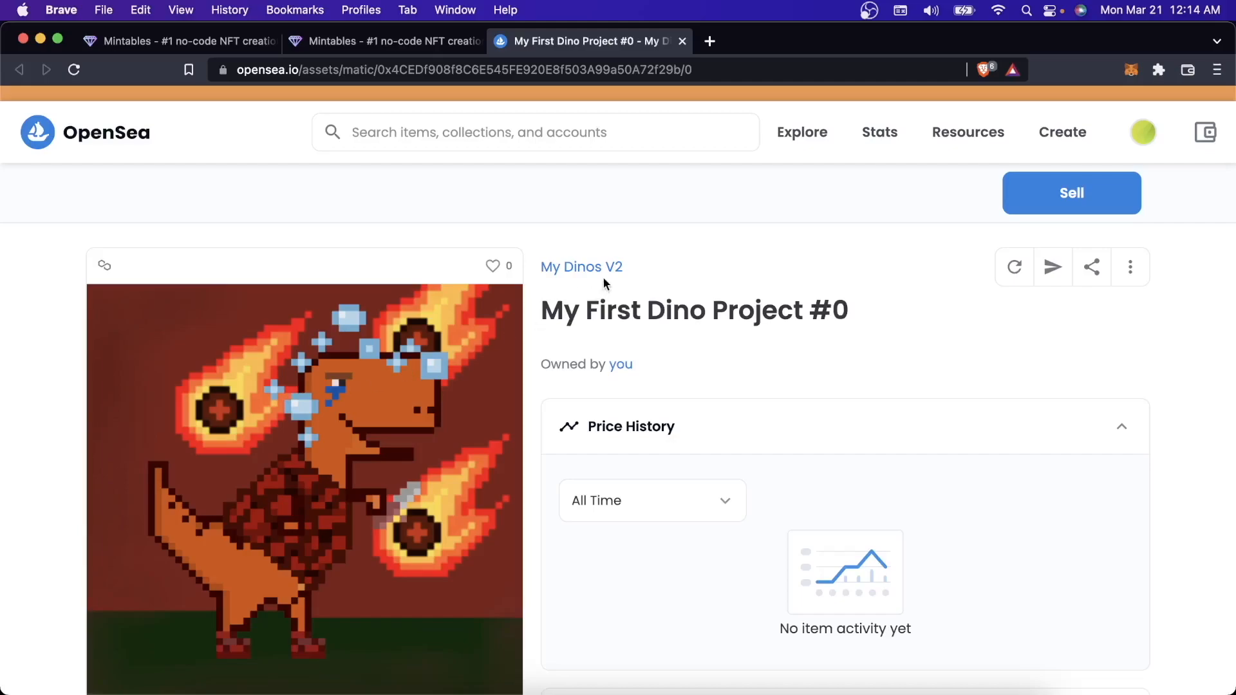
pyautogui.click(580, 266)
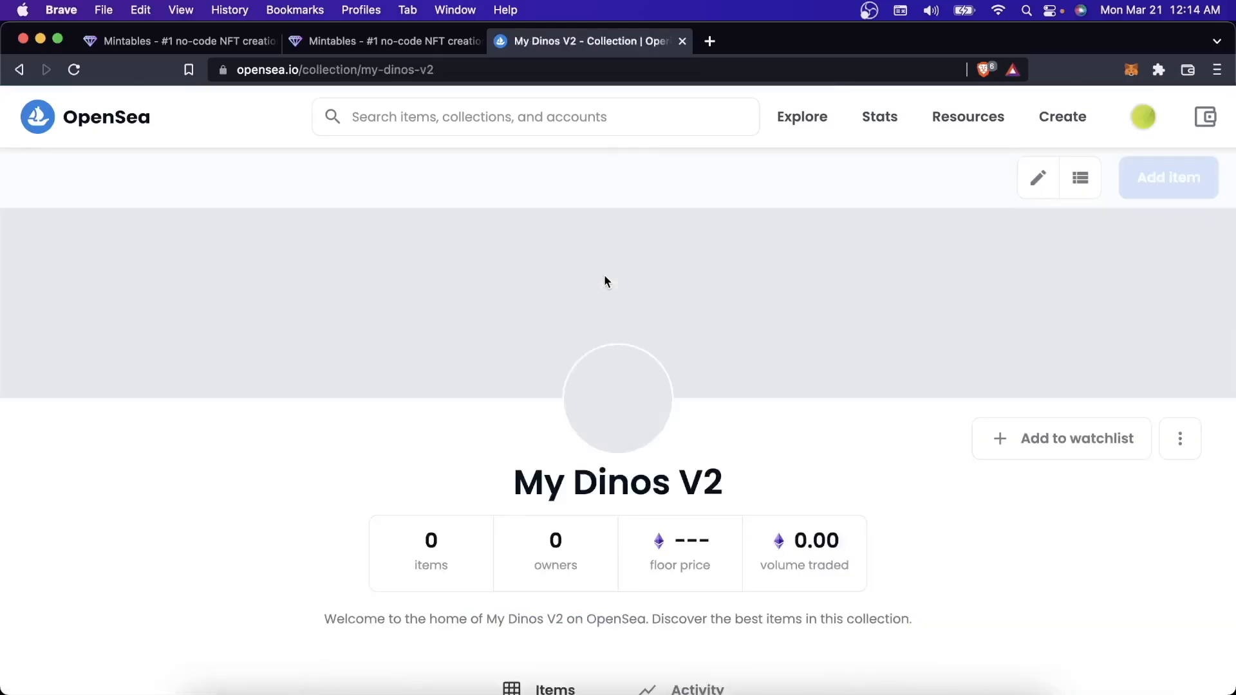
pyautogui.moveTo(1013, 172)
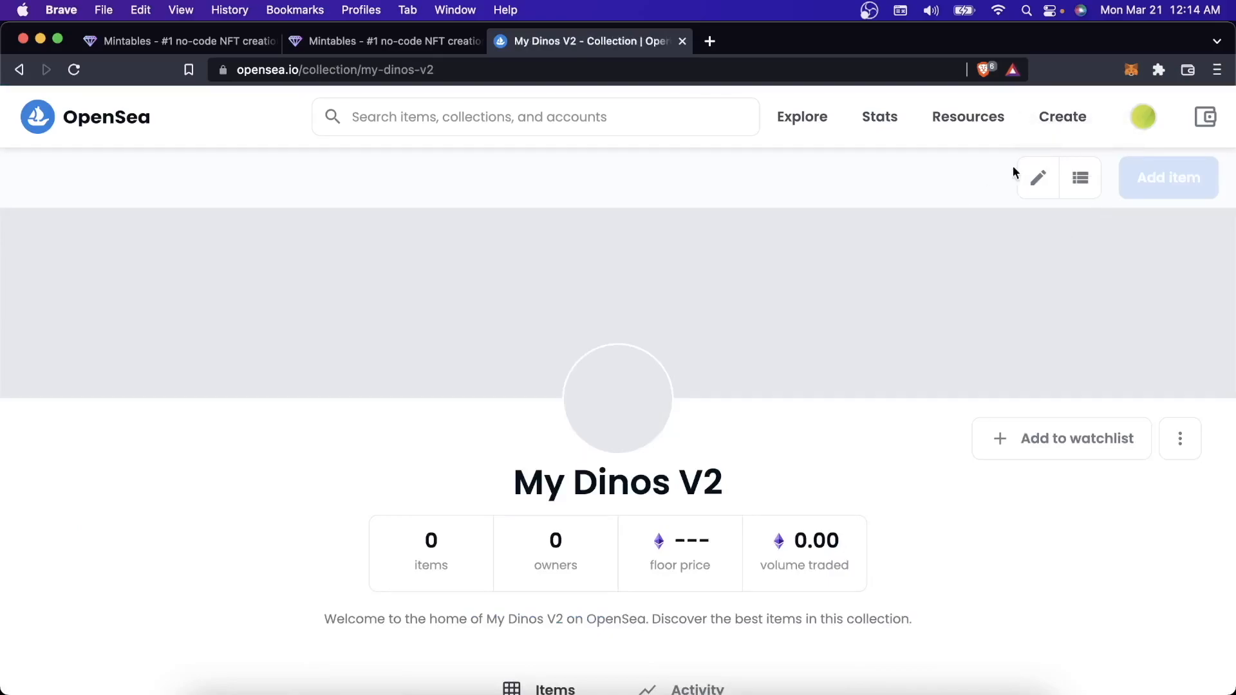
pyautogui.moveTo(1037, 177)
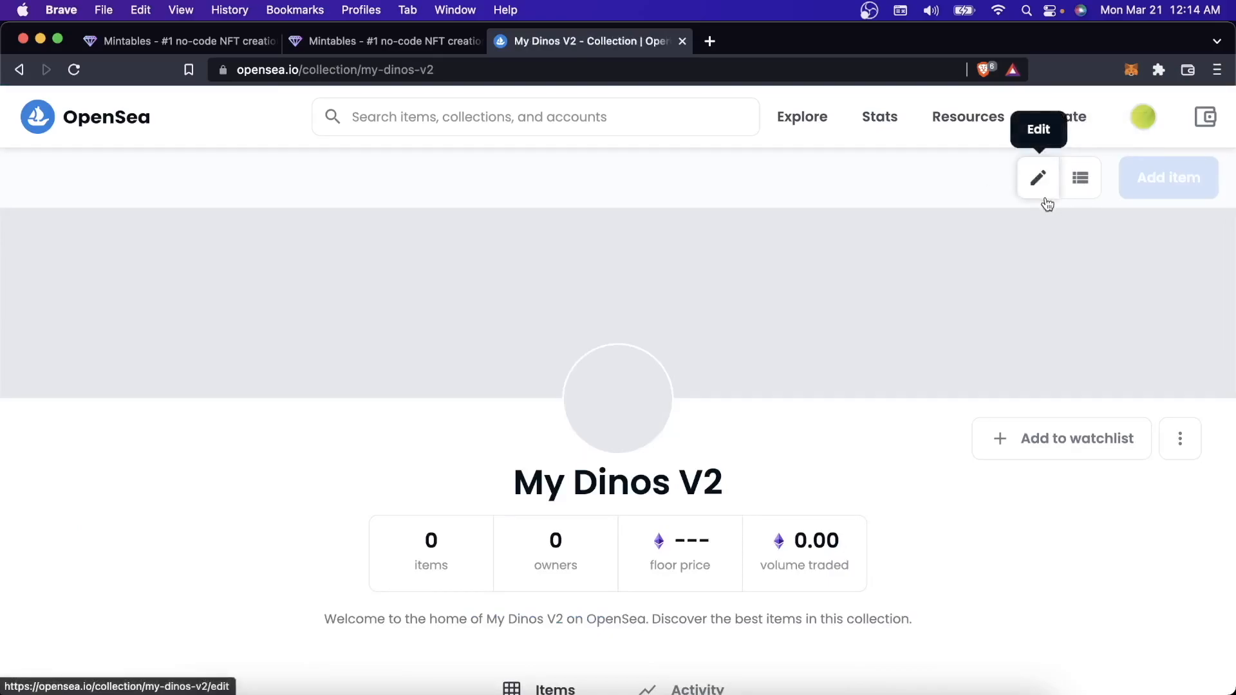
pyautogui.moveTo(1120, 73)
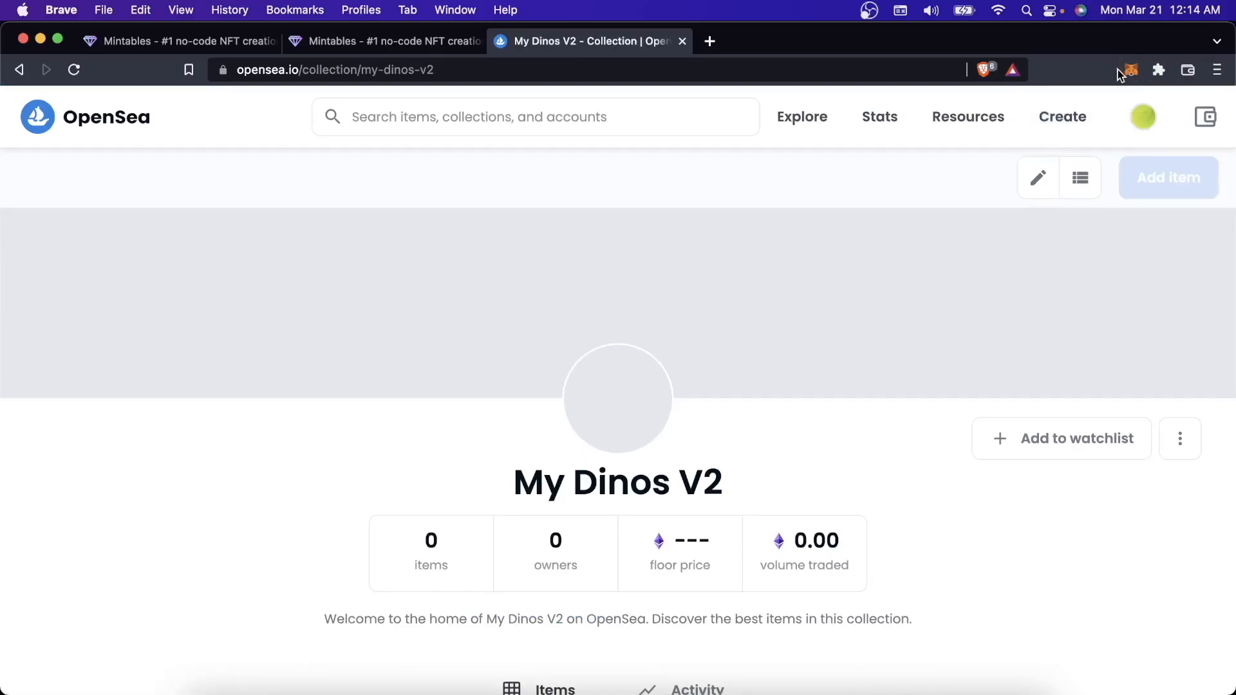
# - Check the MetaMask wallet popup, then return to the Mintables deployment settings tab
pyautogui.click(1129, 70)
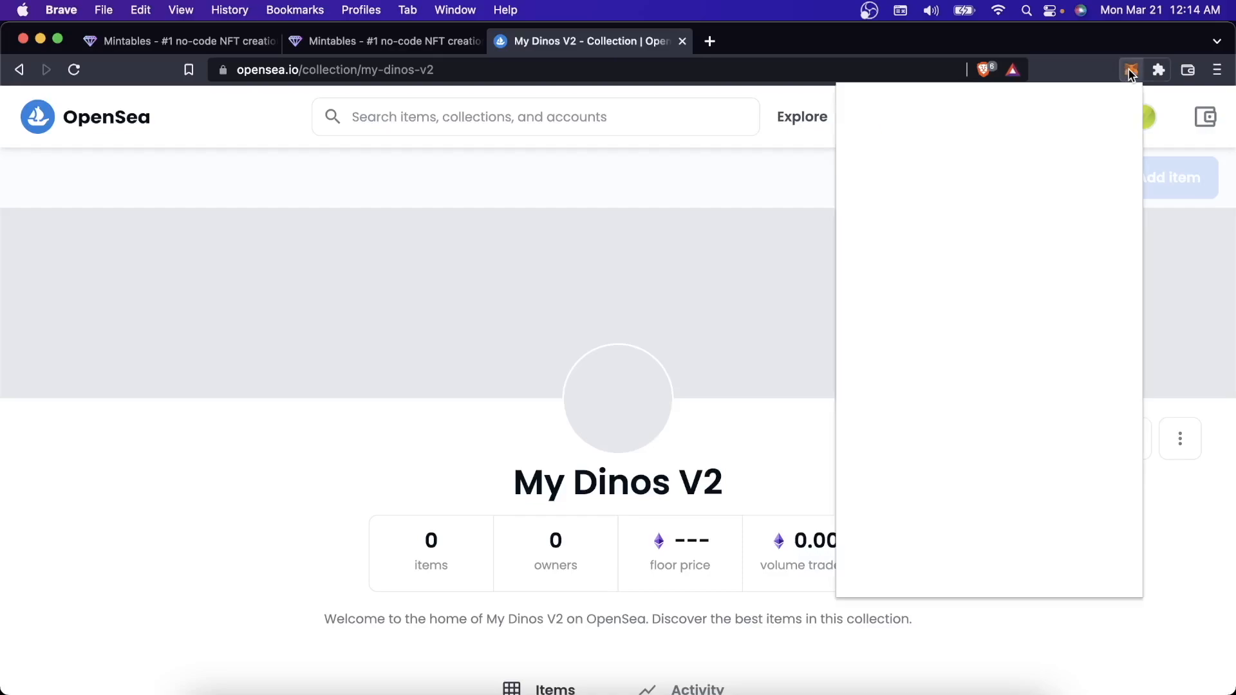
pyautogui.click(1130, 70)
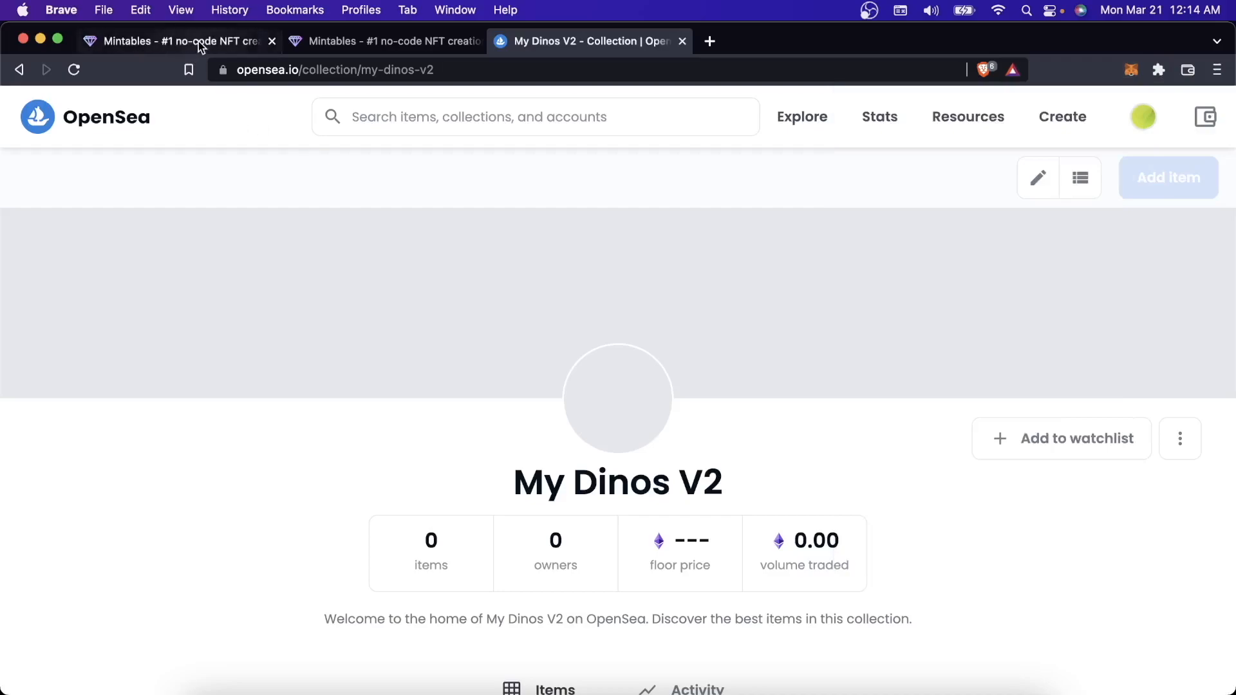
pyautogui.click(177, 41)
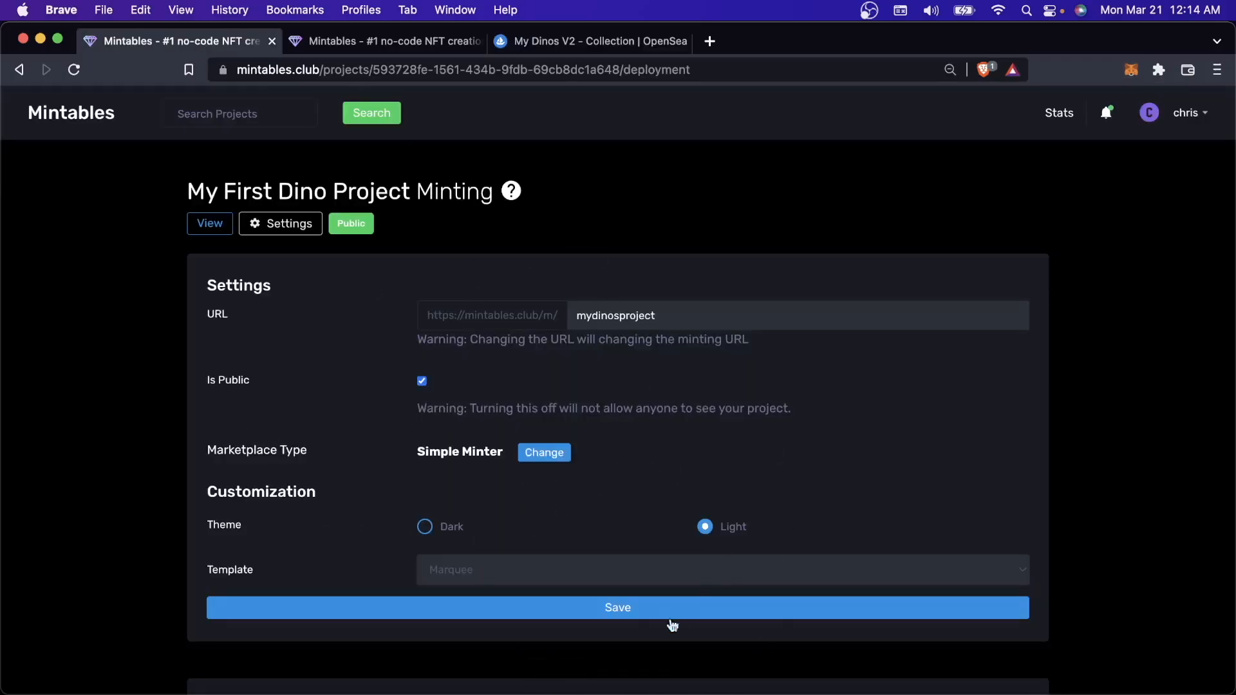
pyautogui.moveTo(641, 627)
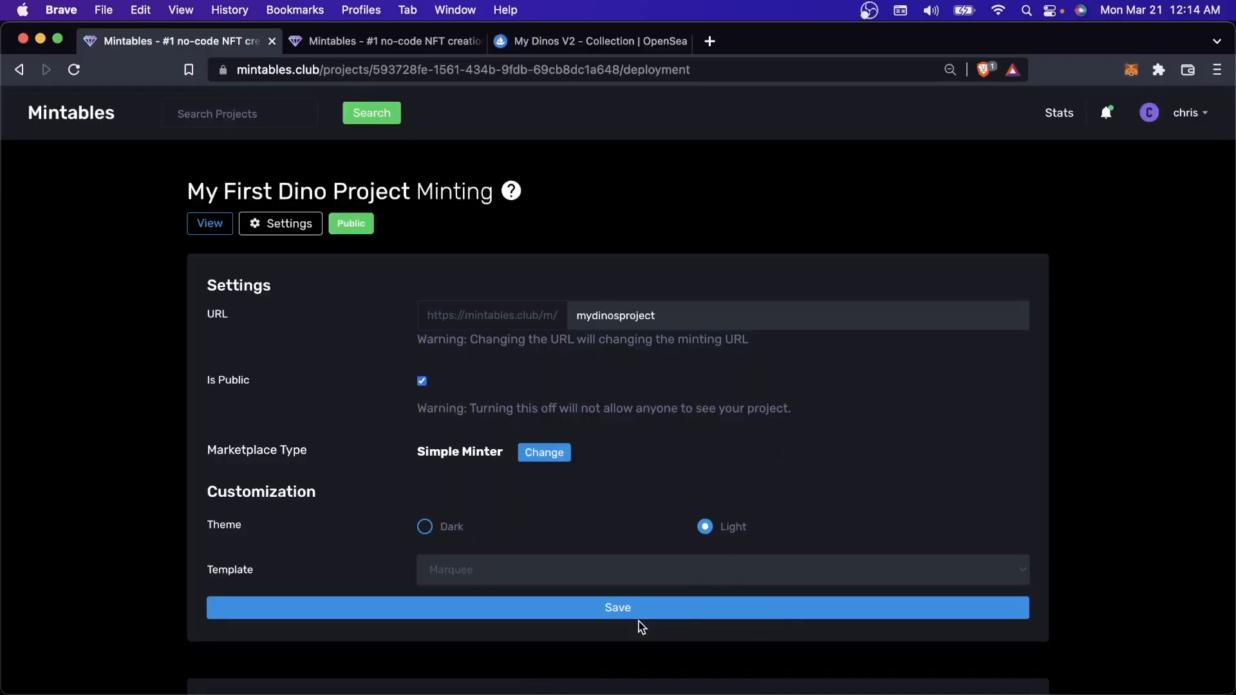
# - Look over the Balance and Sales panels, then return to the OpenSea My Dinos V2 collection
pyautogui.scroll(-3)
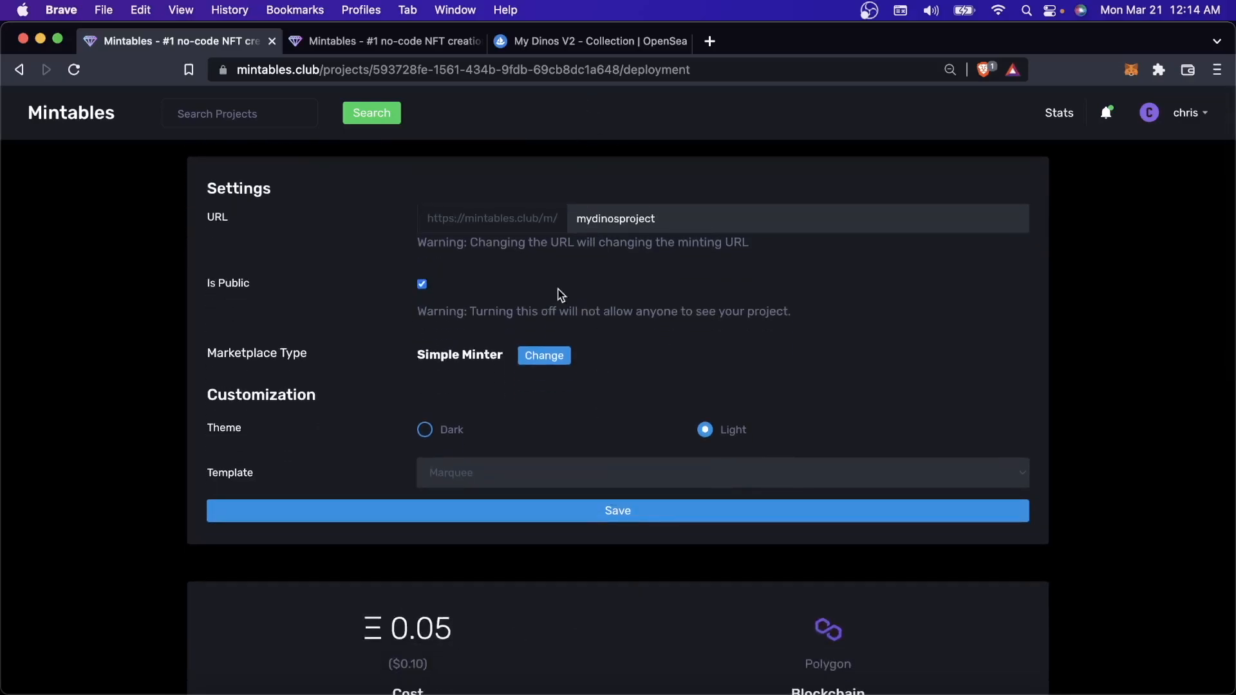
pyautogui.scroll(-3)
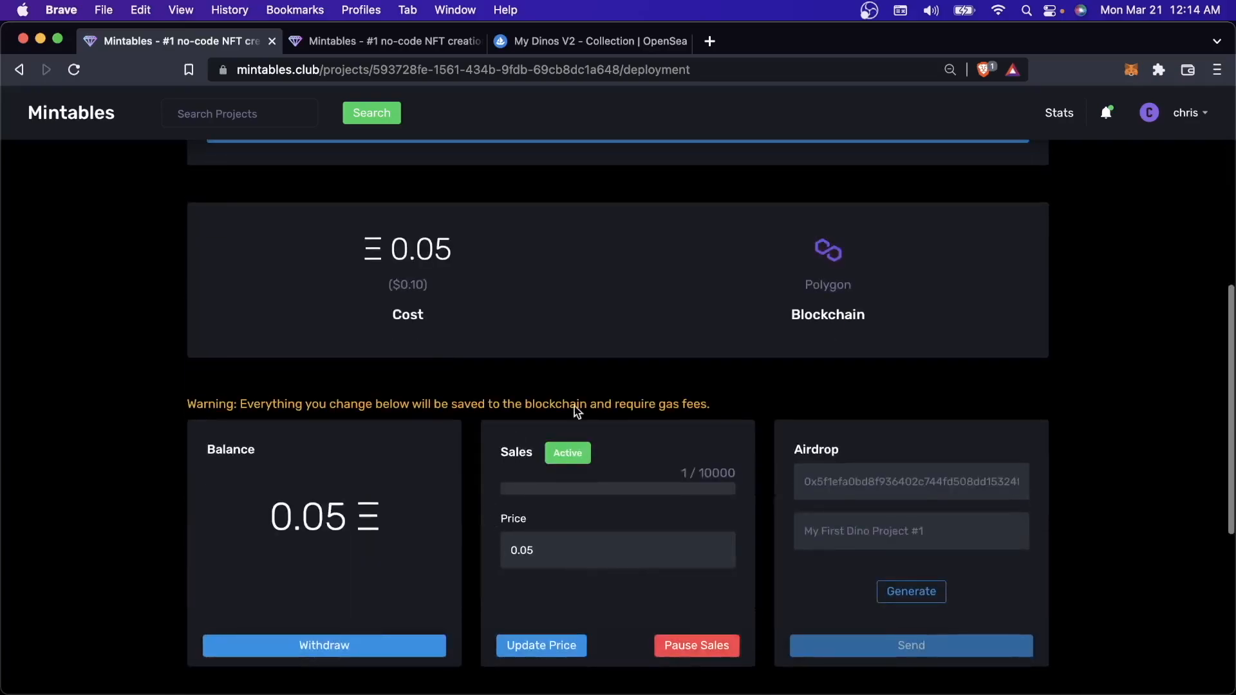
pyautogui.moveTo(659, 244)
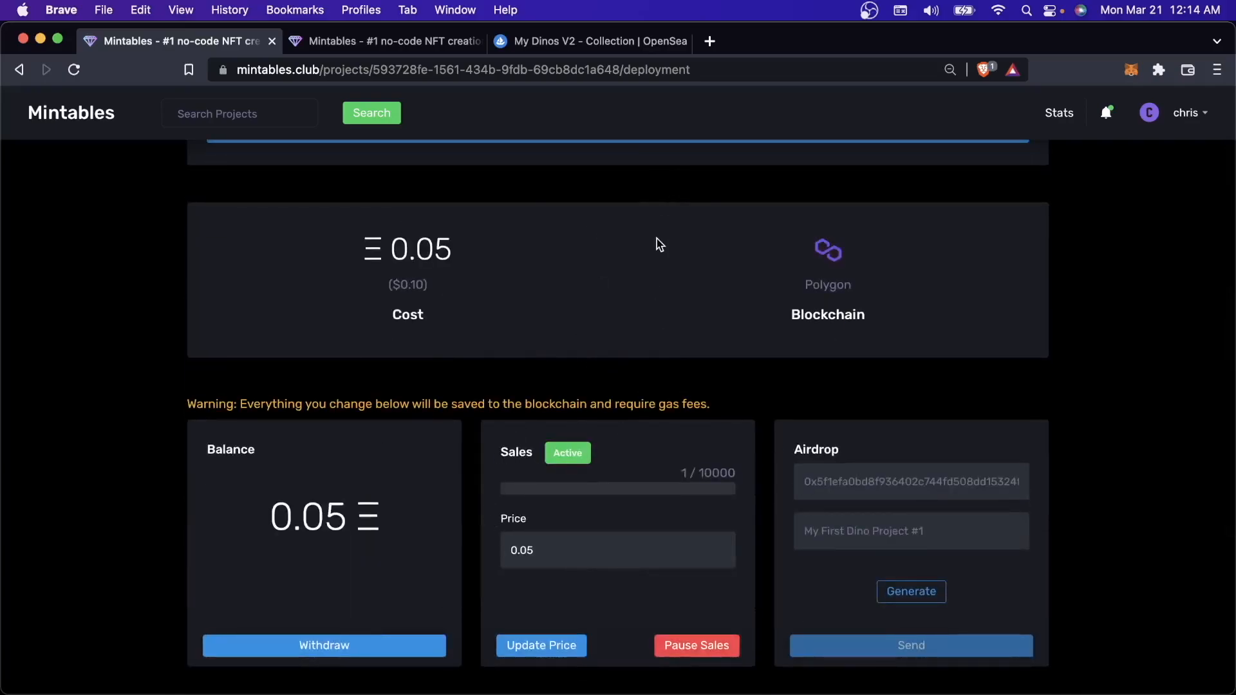
pyautogui.click(587, 42)
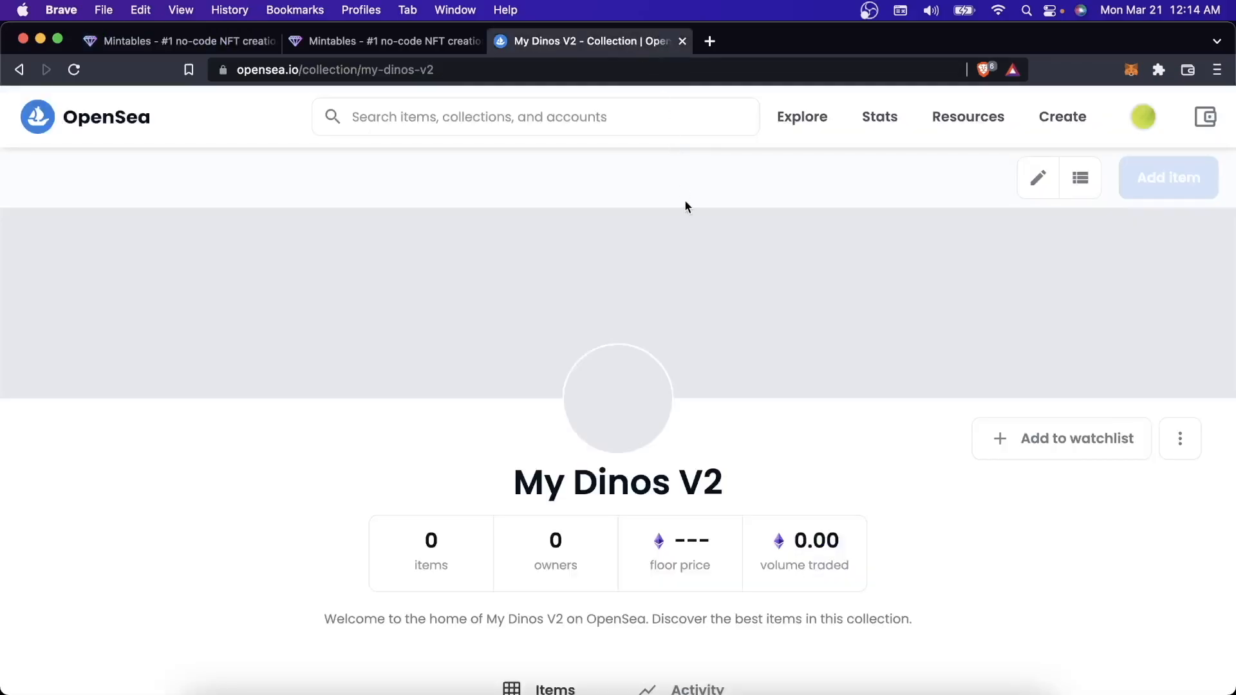
pyautogui.moveTo(991, 199)
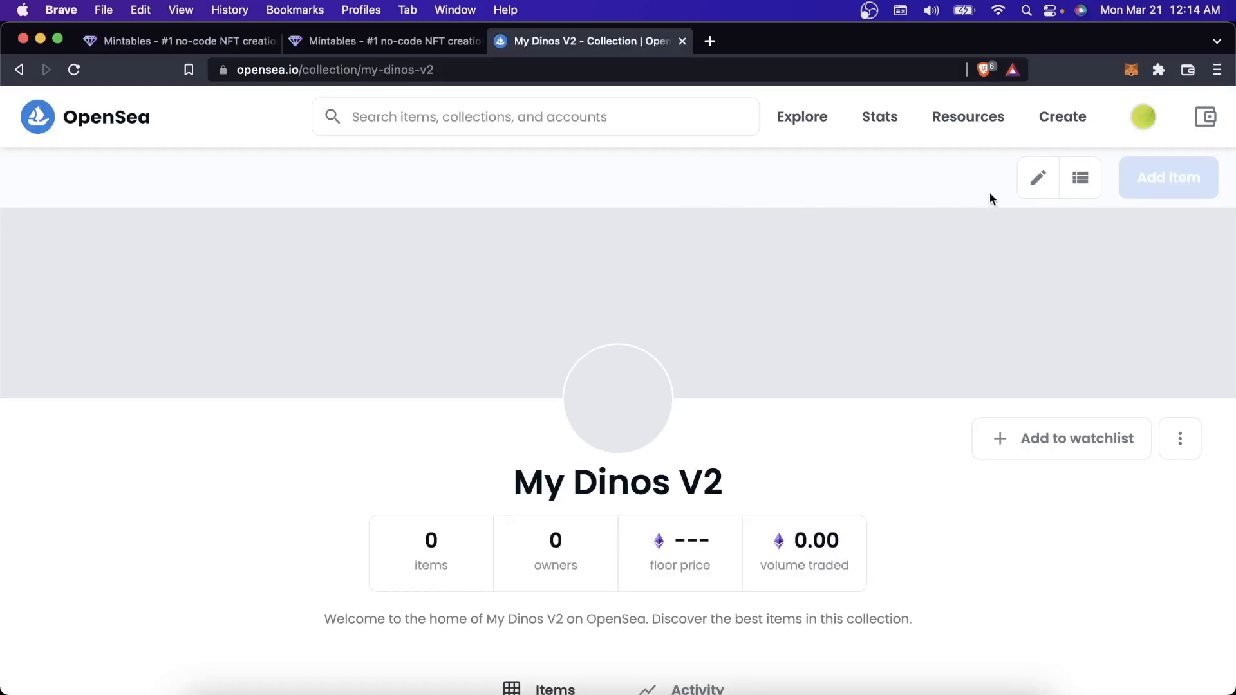
pyautogui.moveTo(1037, 178)
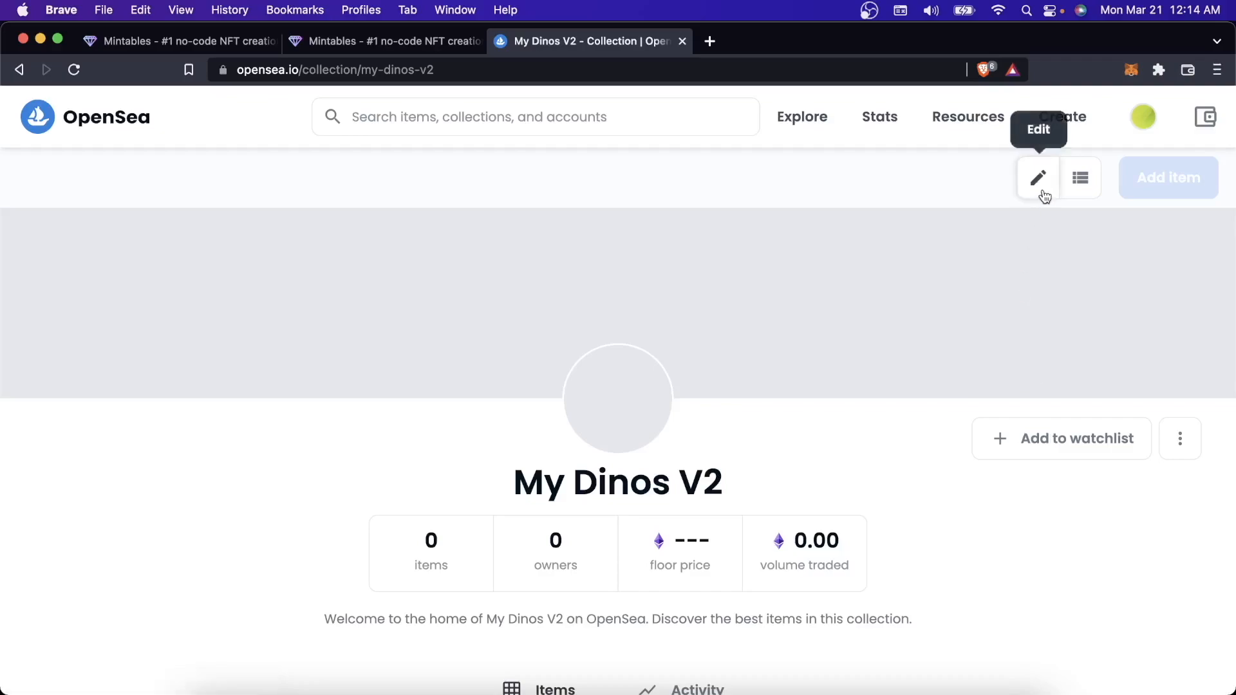
# - Open the Edit My Collection form for My Dinos V2 via the pencil button
pyautogui.click(1038, 178)
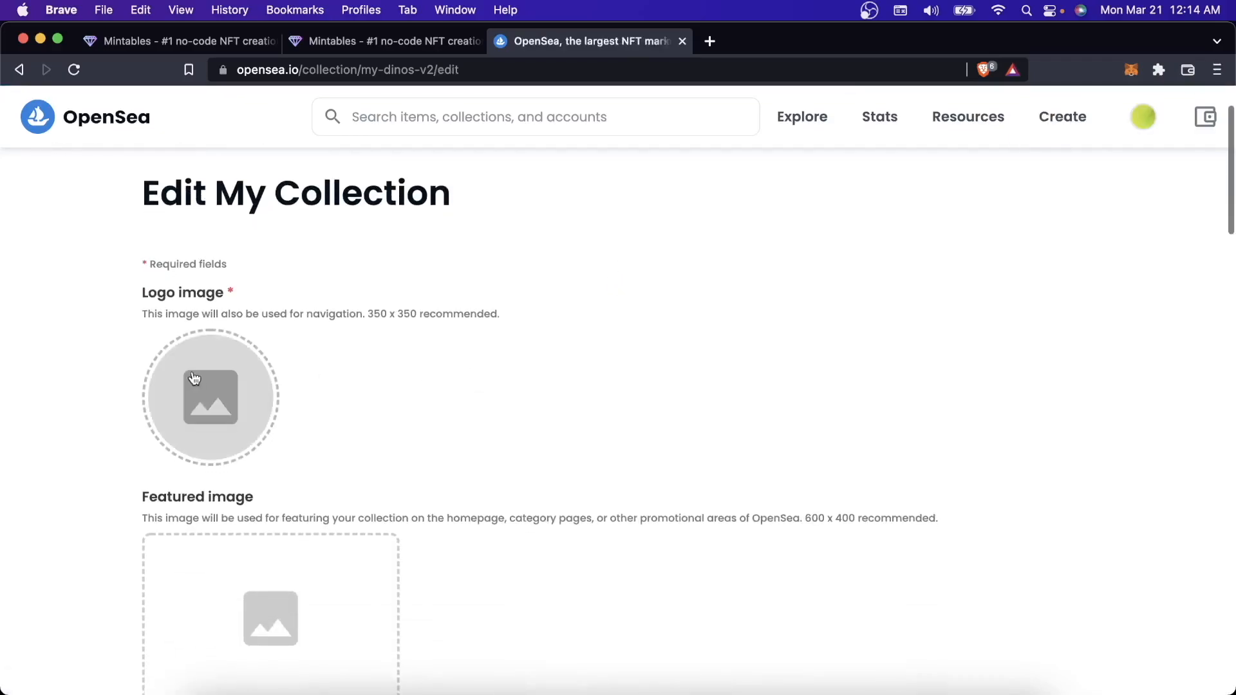
# - Upload the dino-with-bunny-ears PNG as the My Dinos V2 logo image
pyautogui.click(210, 398)
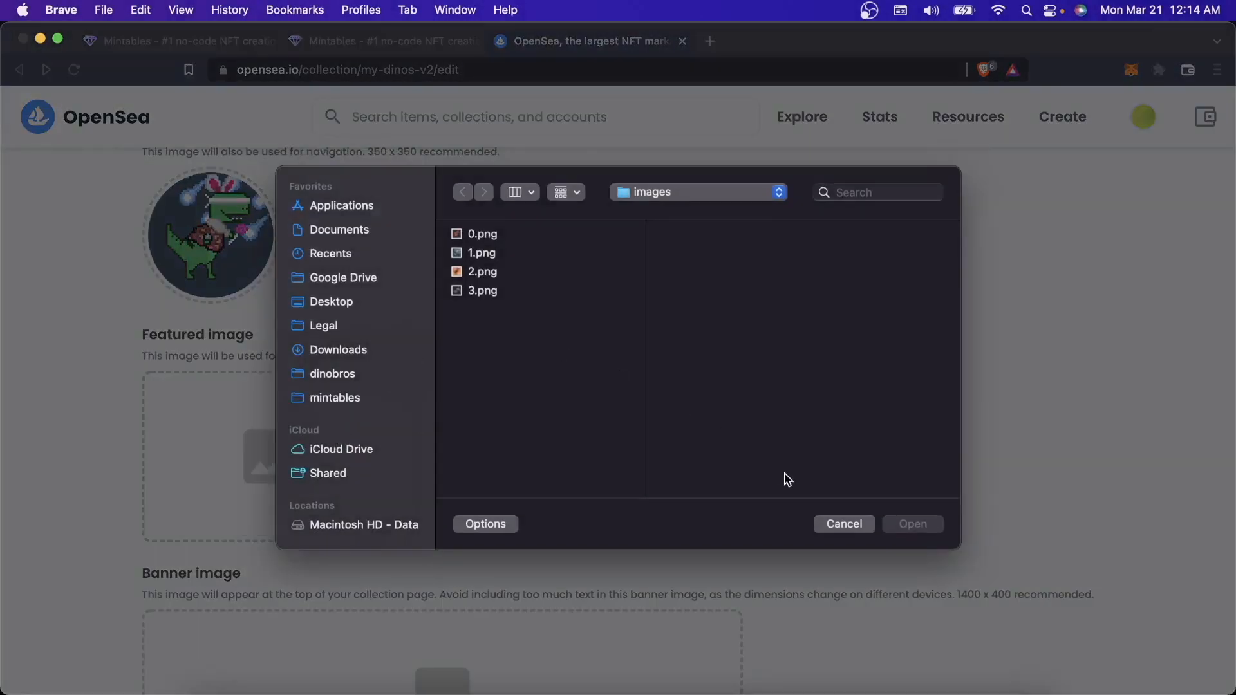
pyautogui.click(842, 524)
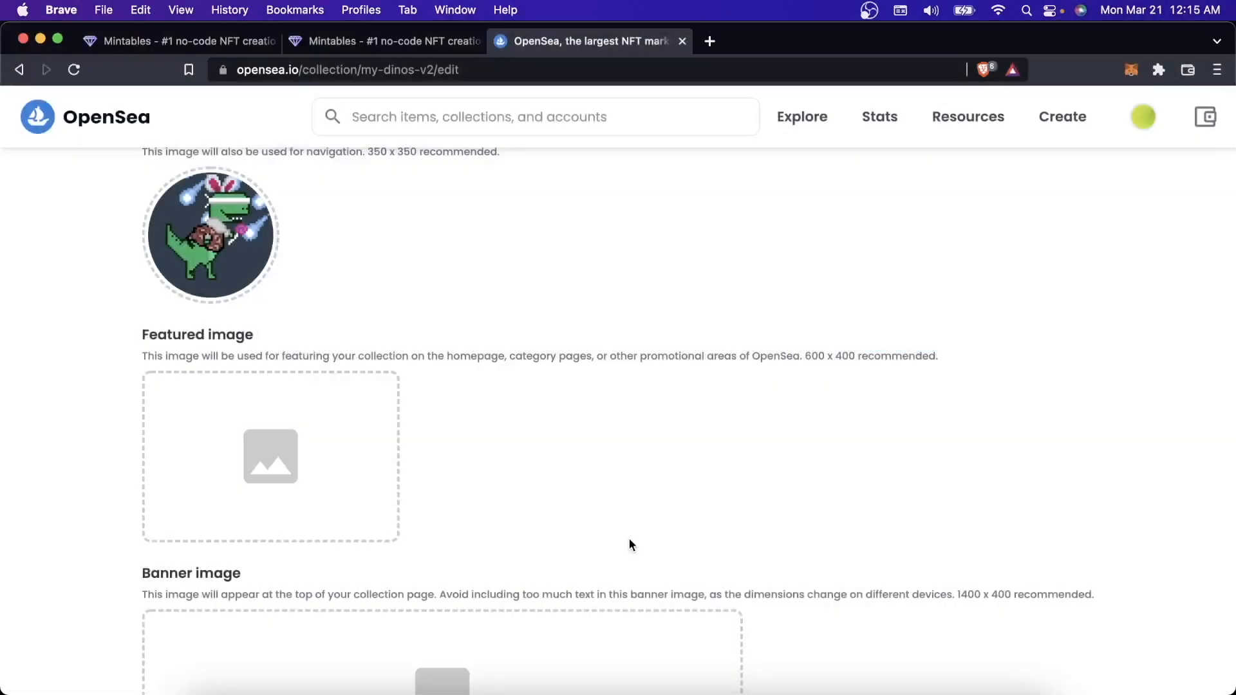
pyautogui.scroll(3)
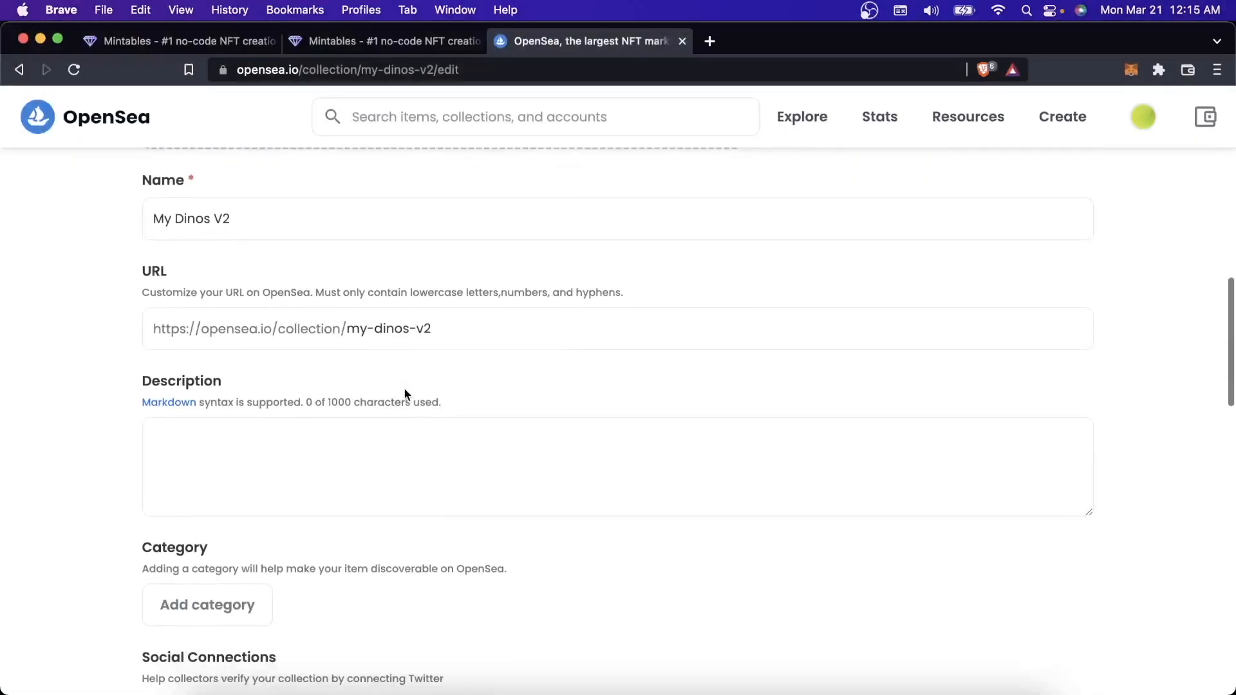
# - Set Creator Earnings to 2.5 and fetch the payout address from MetaMask
pyautogui.scroll(-3)
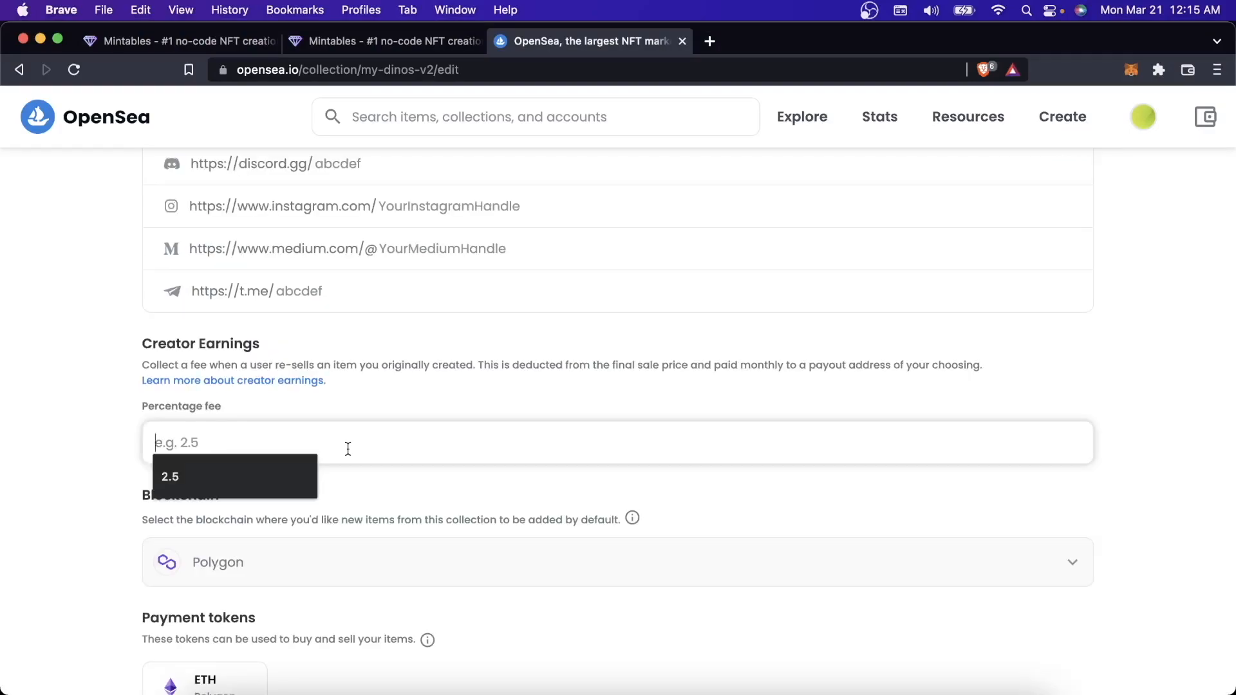
pyautogui.write('2')
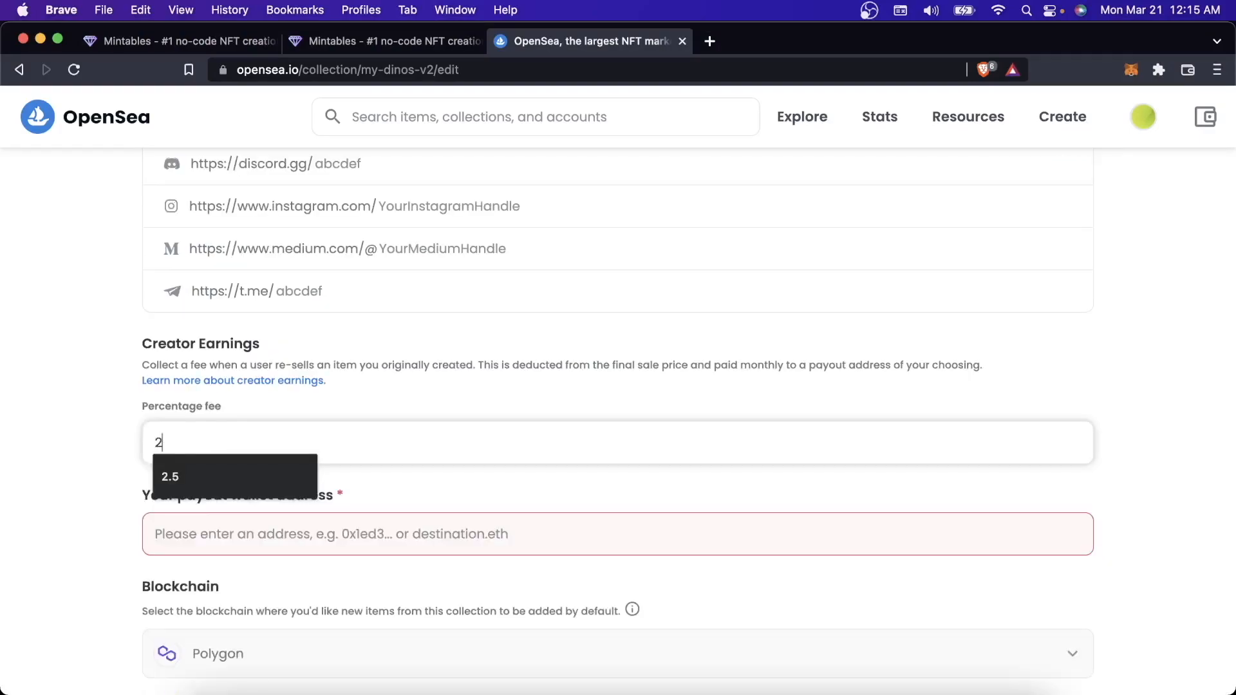
pyautogui.click(170, 477)
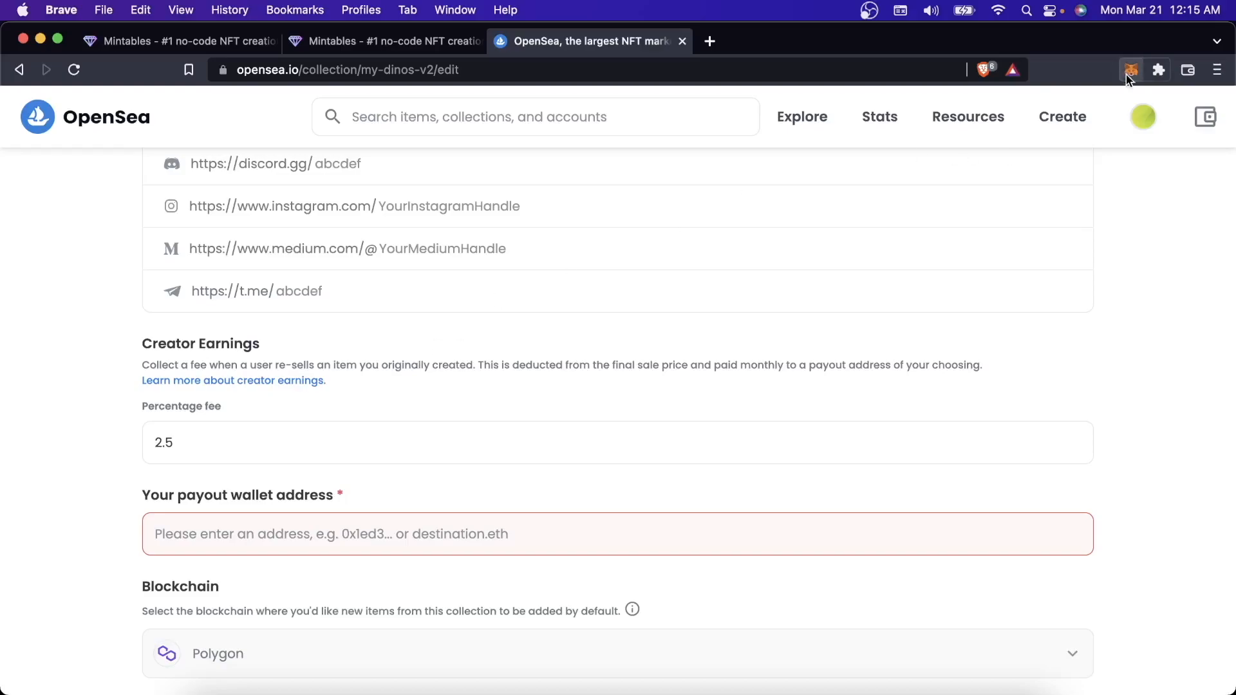
pyautogui.click(1129, 70)
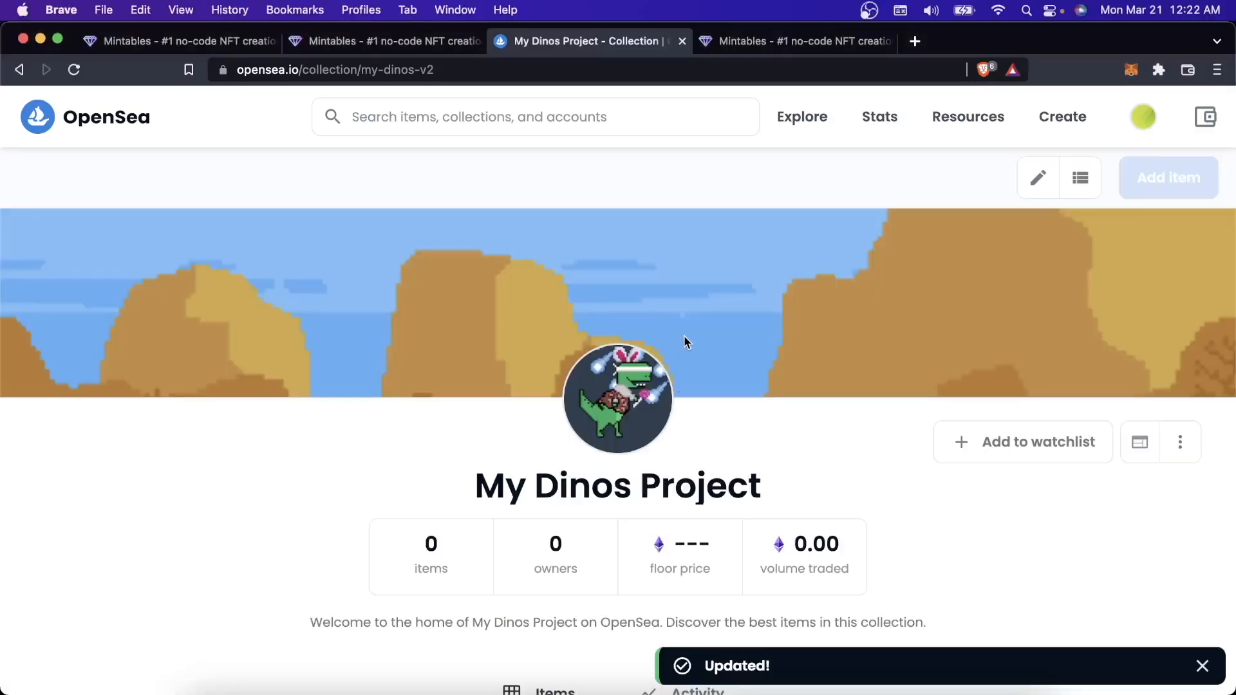
pyautogui.moveTo(742, 358)
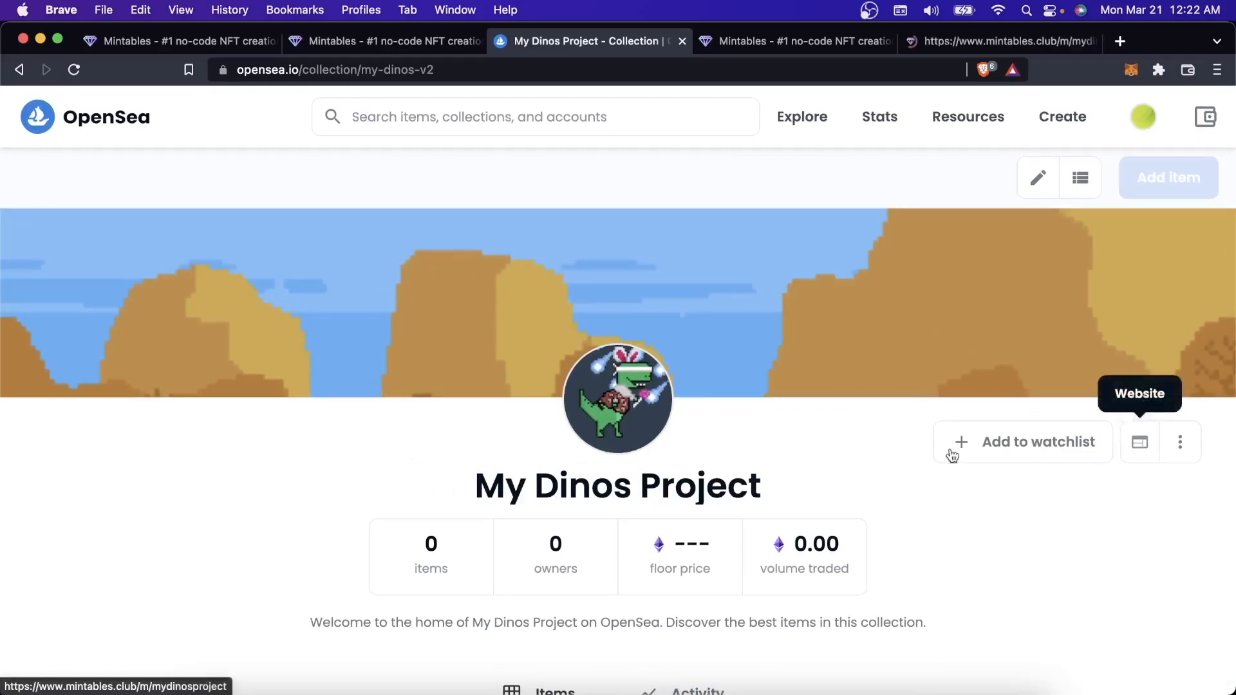
# - Follow the Website link to the Mintables mint page, then return to OpenSea
pyautogui.click(788, 42)
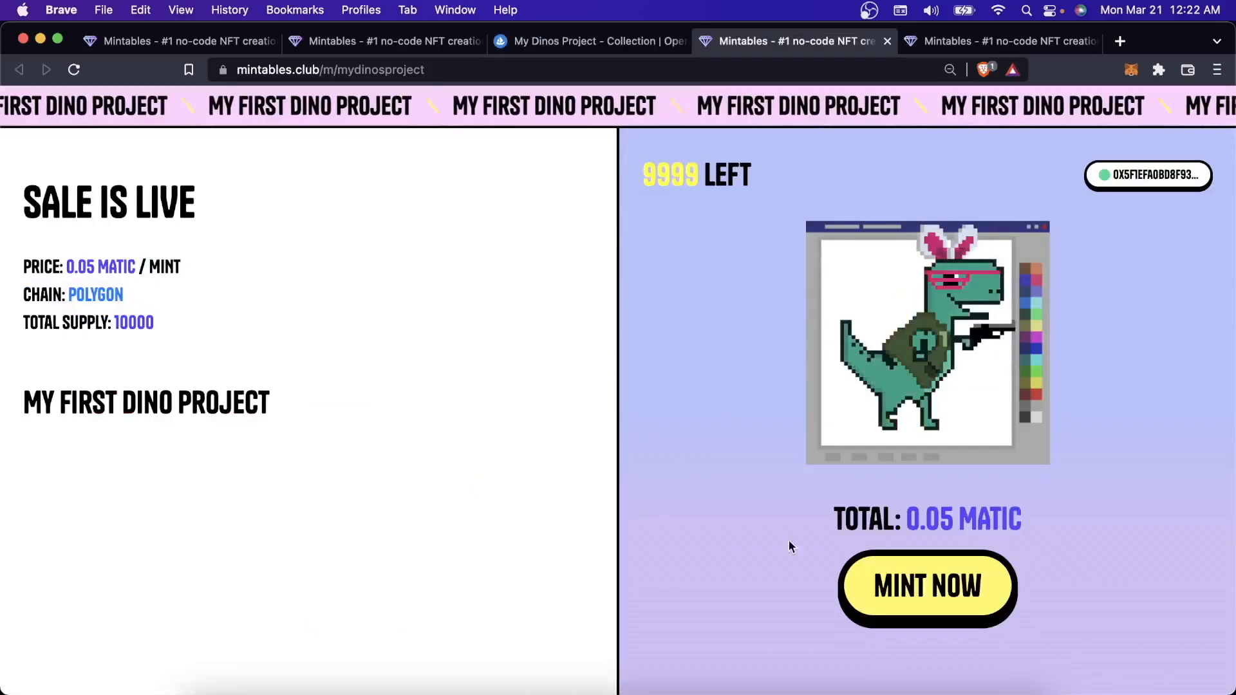
pyautogui.click(587, 41)
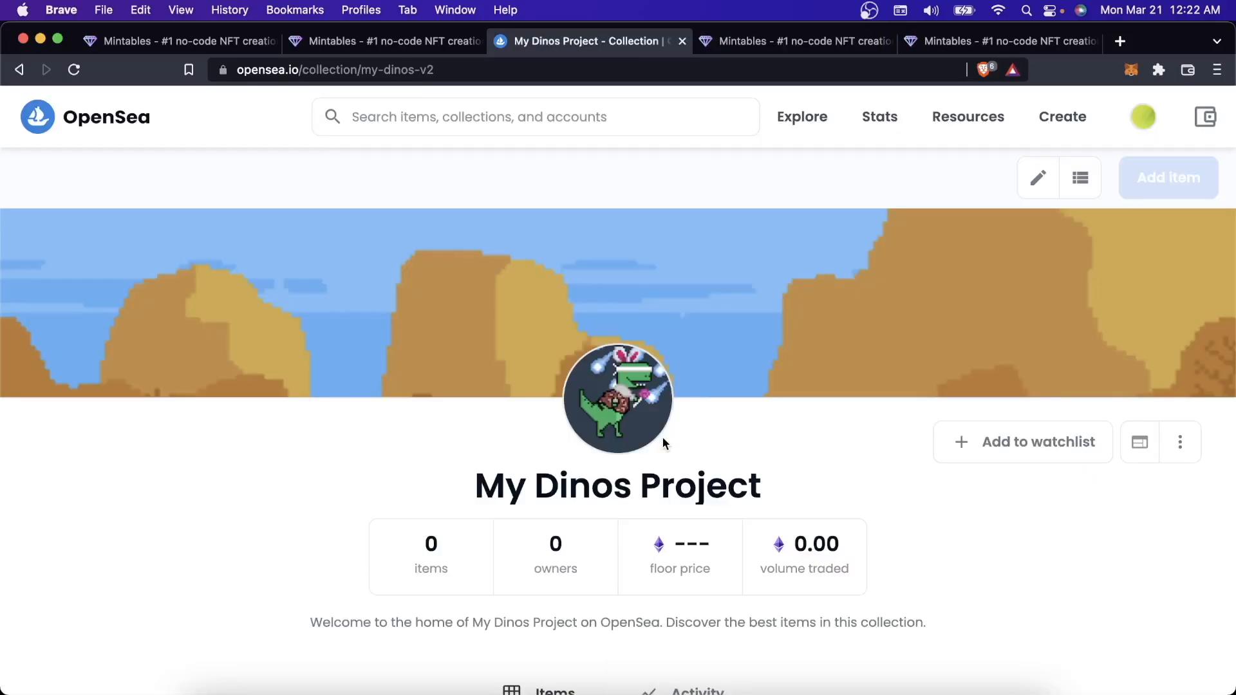